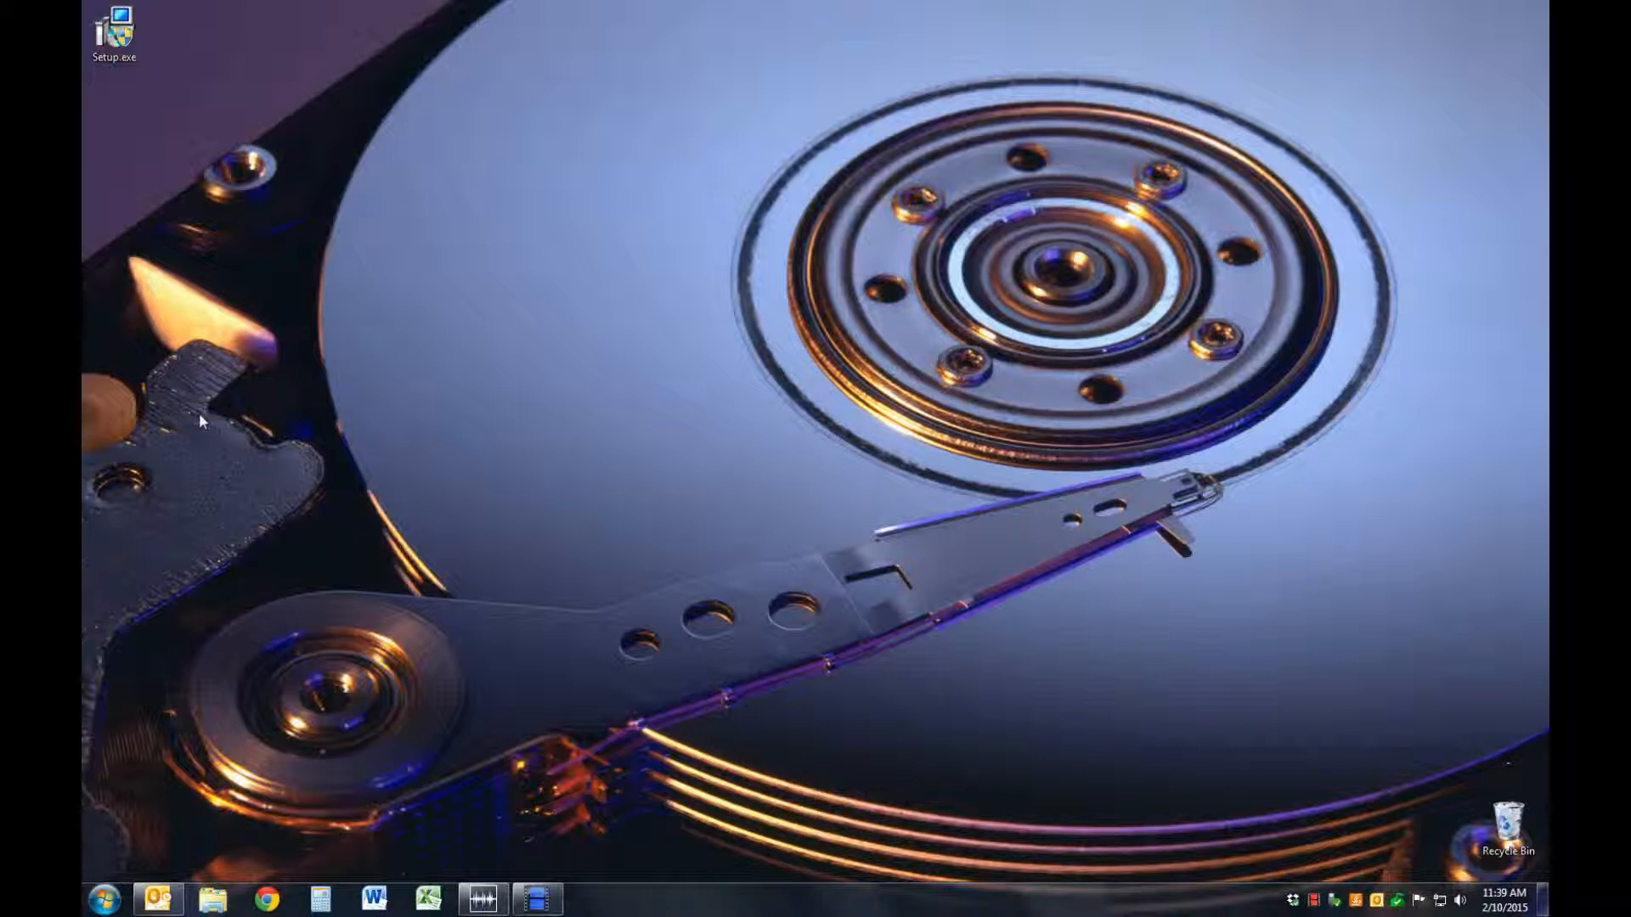
pyautogui.moveTo(96, 81)
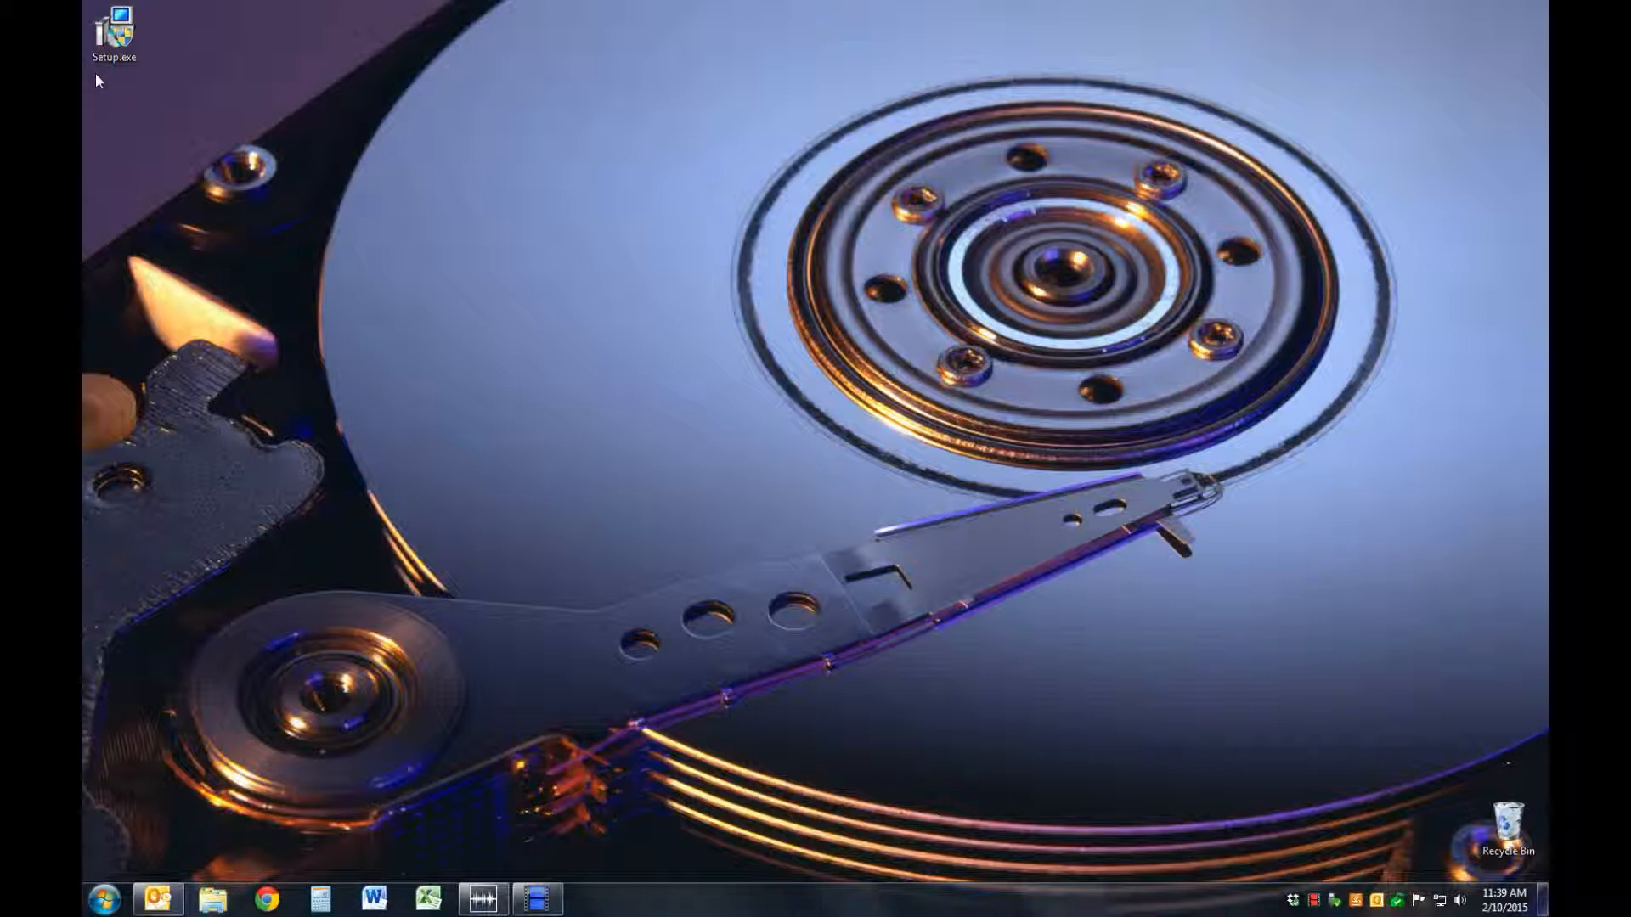
pyautogui.moveTo(133, 79)
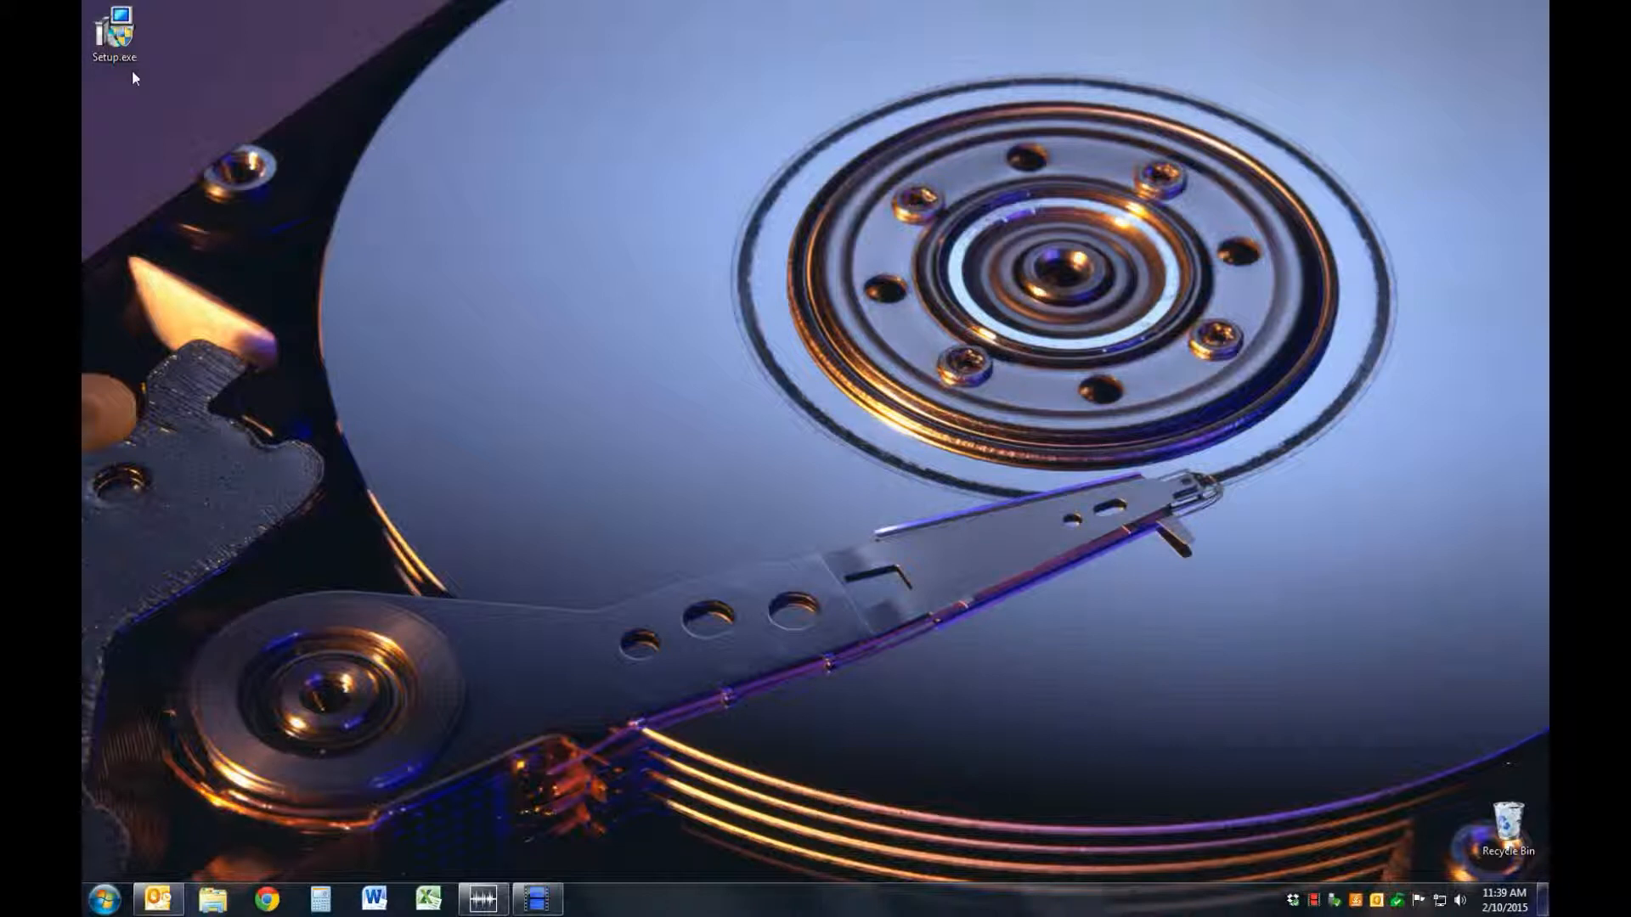
# Step: Run Setup.exe and install RIA Now FULL with the default folder and both shortcuts
pyautogui.click(115, 31)
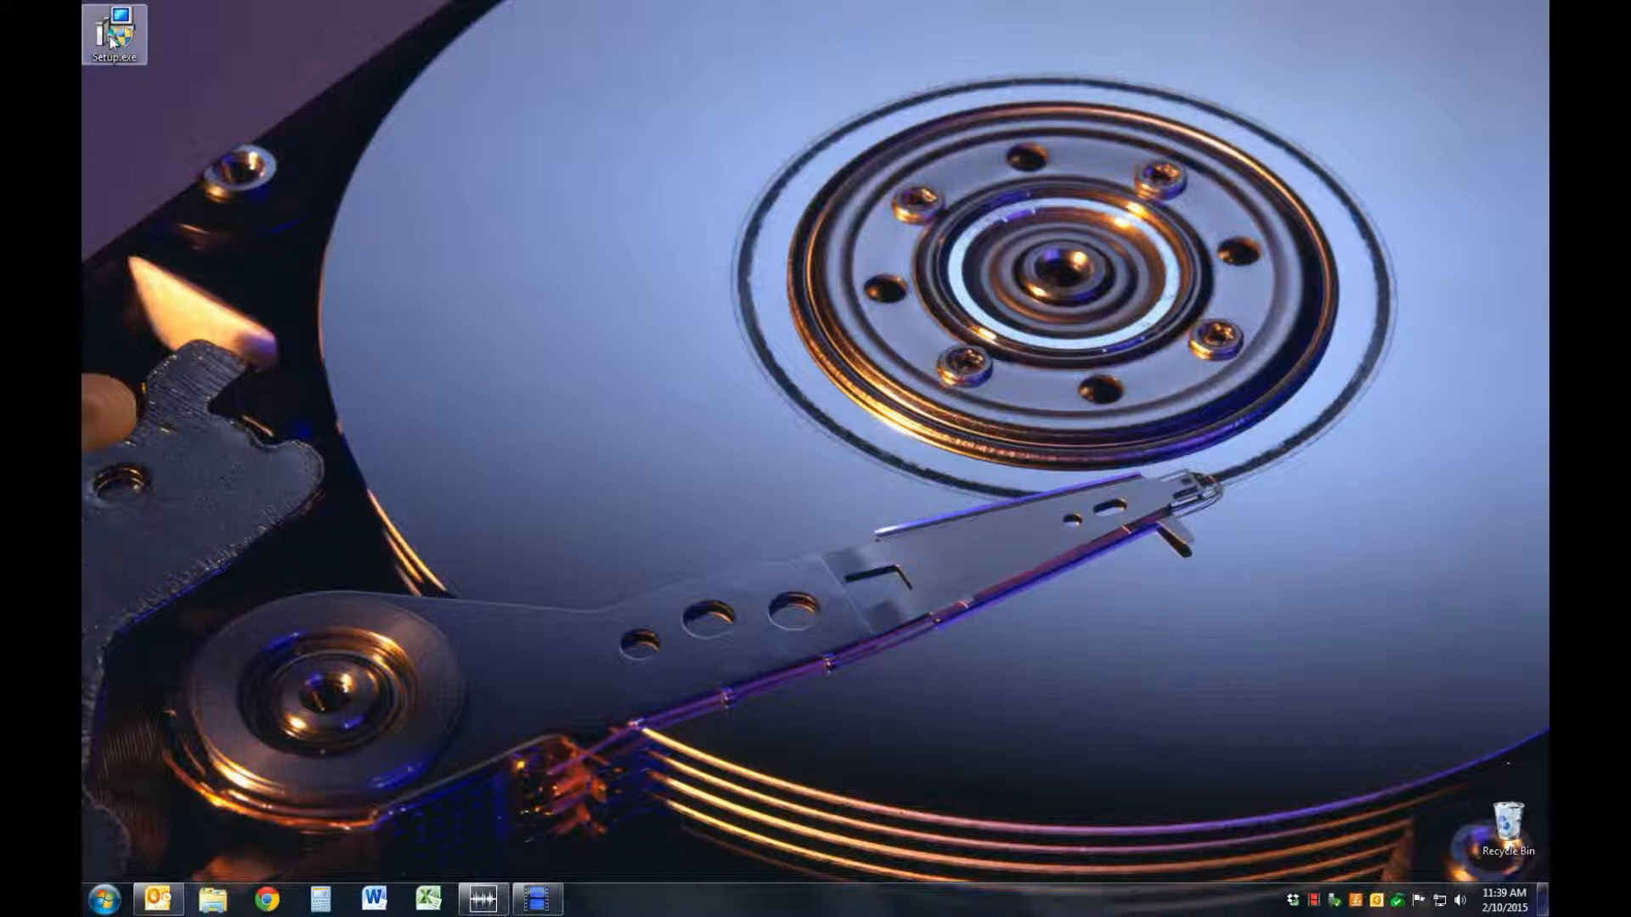
pyautogui.doubleClick(114, 32)
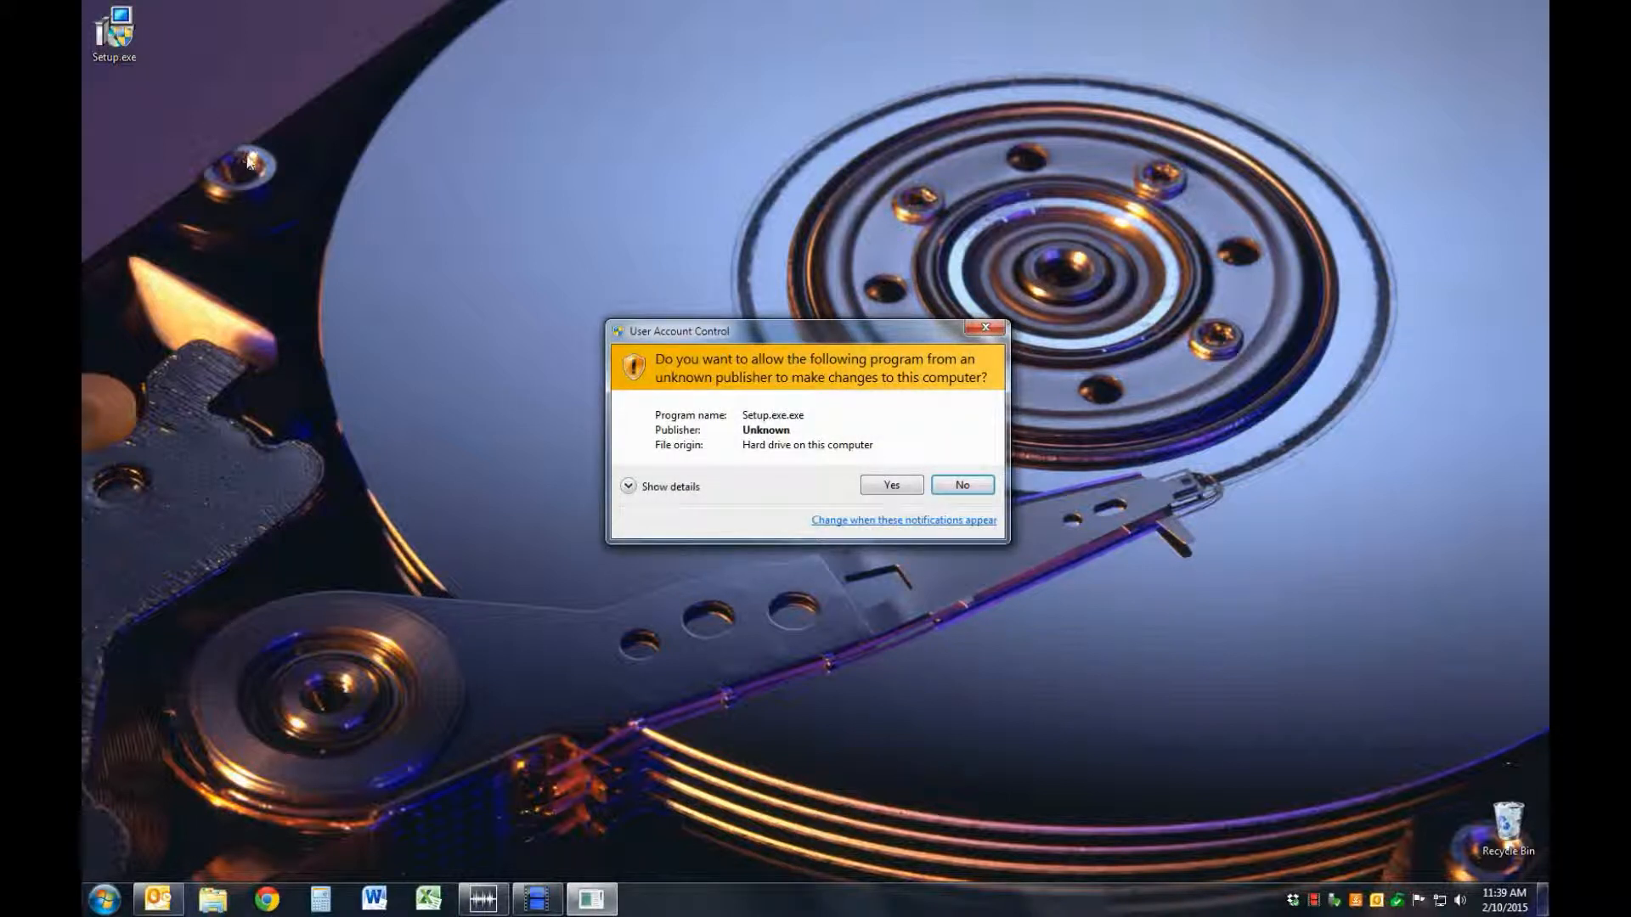
pyautogui.click(889, 485)
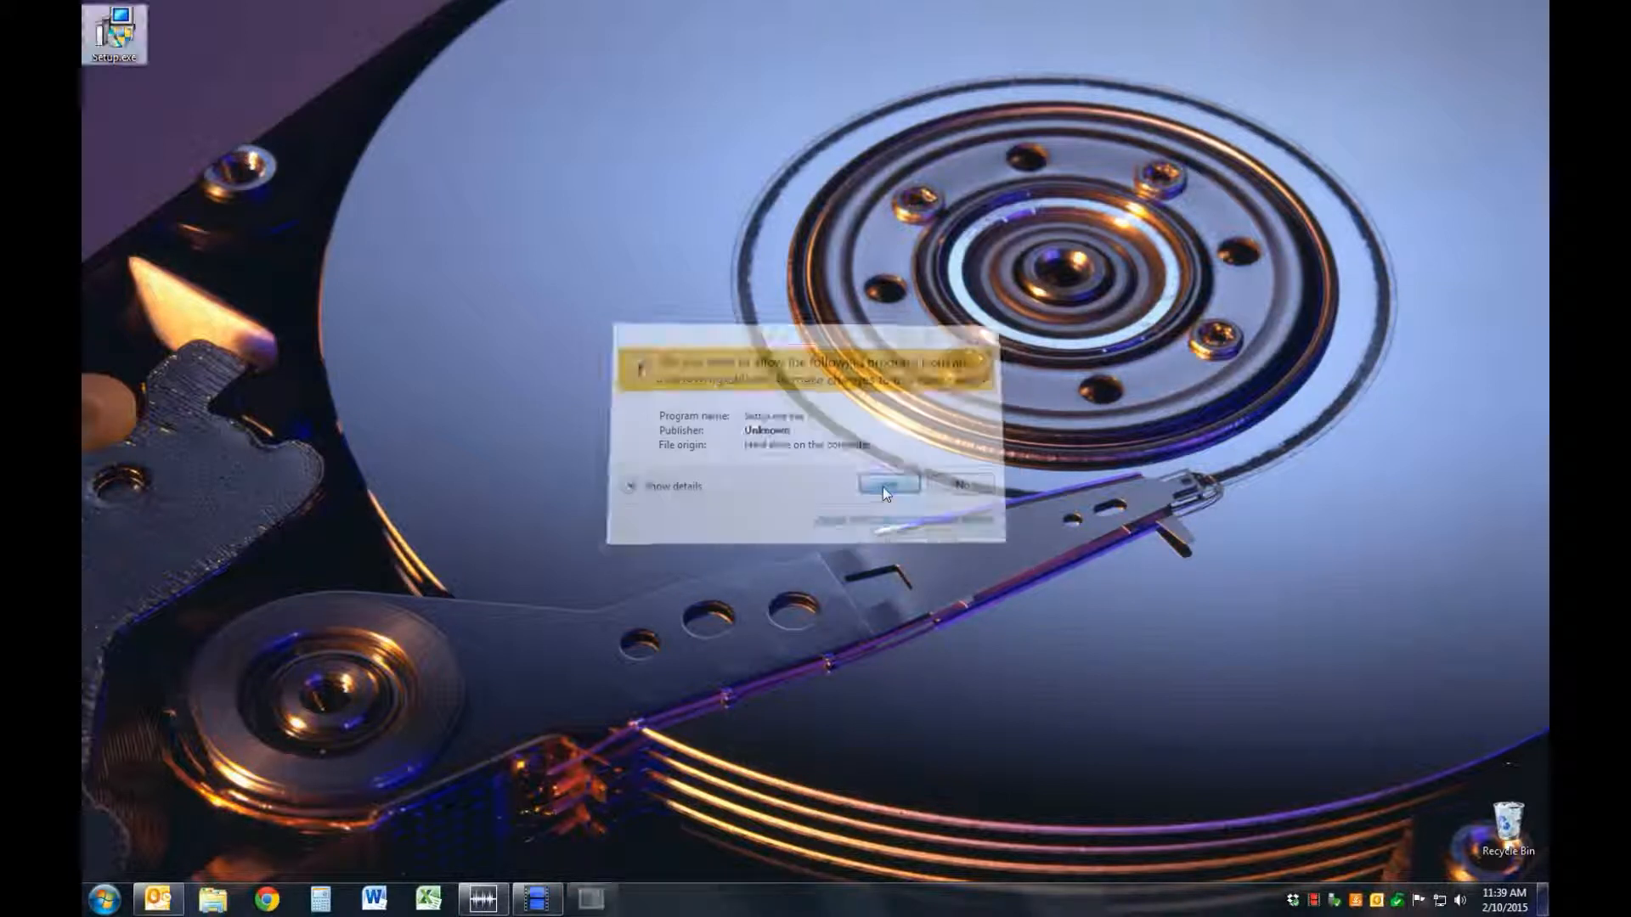
pyautogui.click(888, 484)
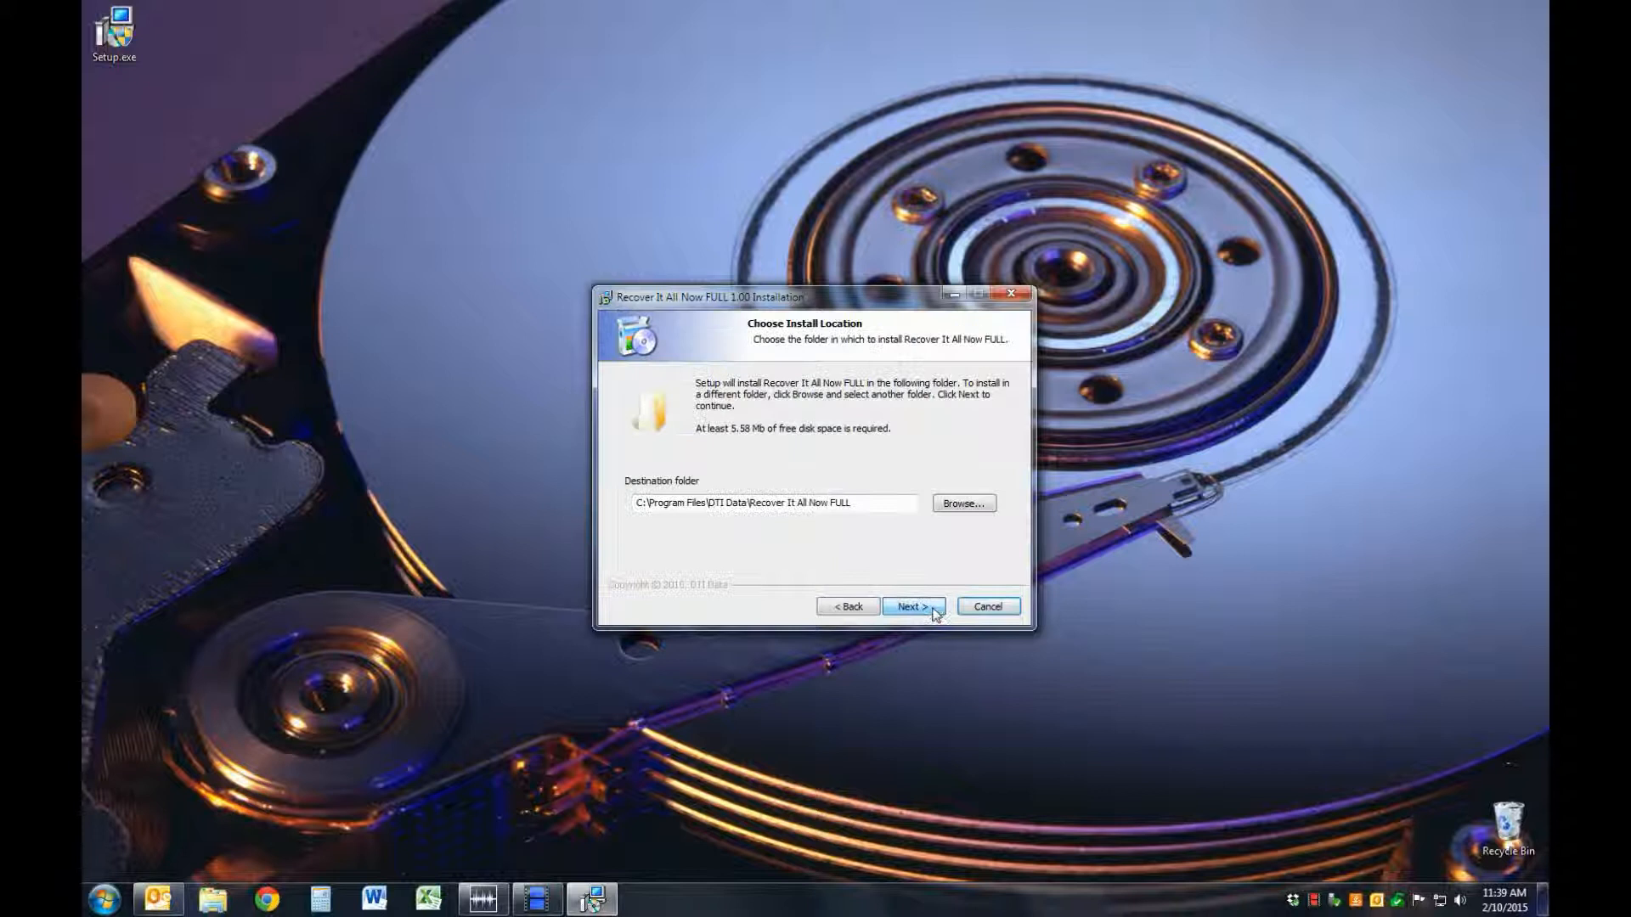
pyautogui.click(913, 605)
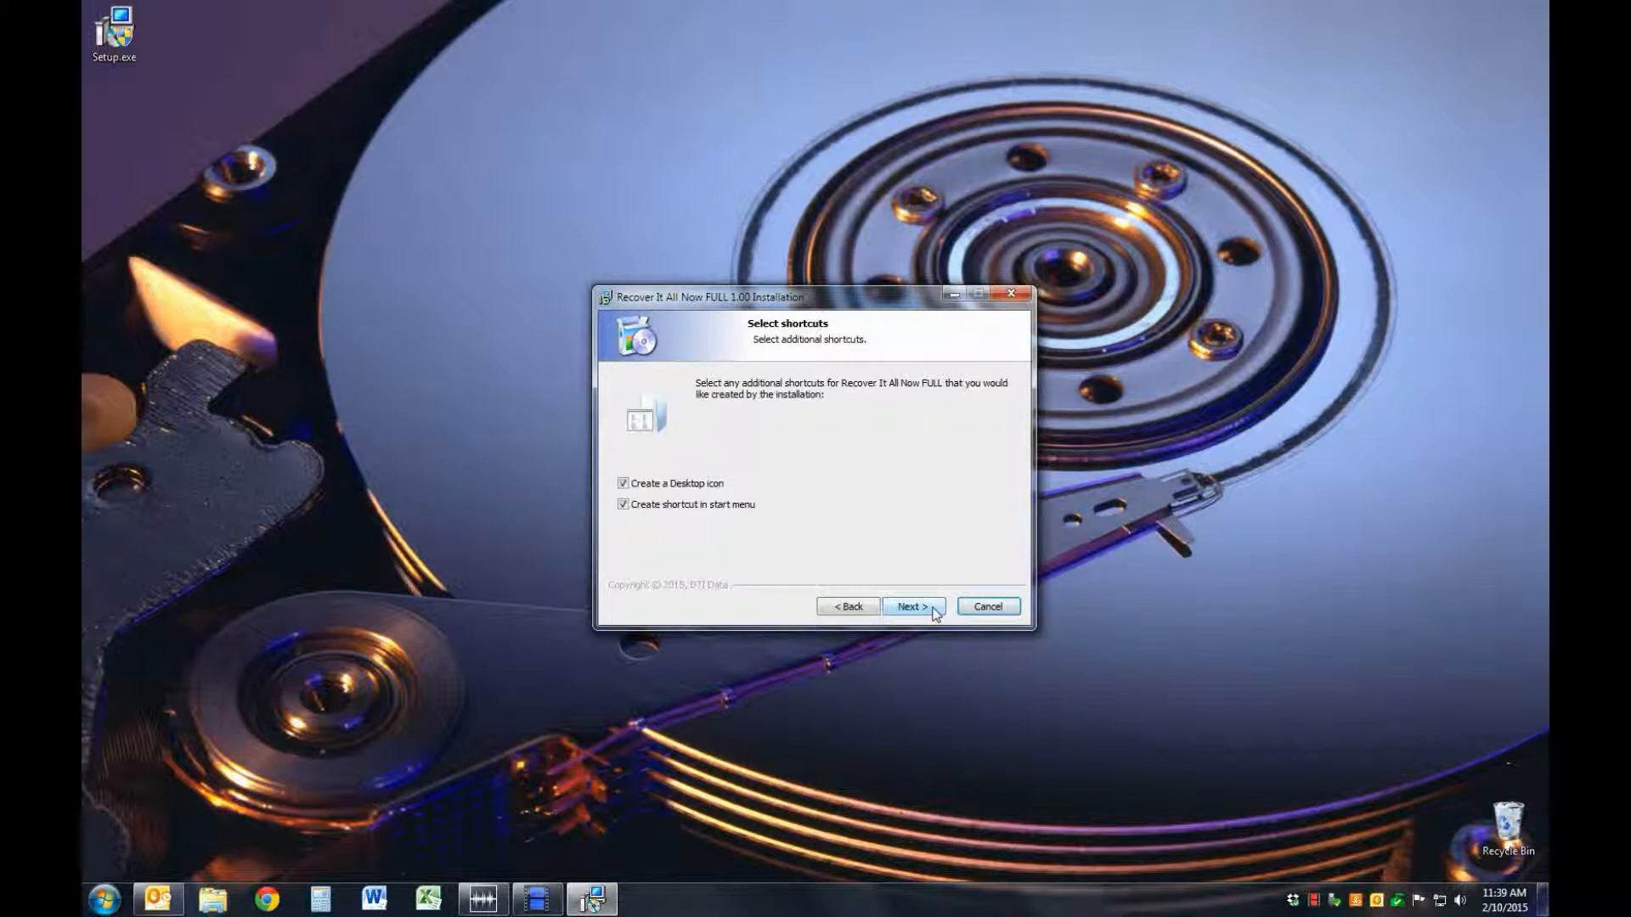
pyautogui.click(913, 606)
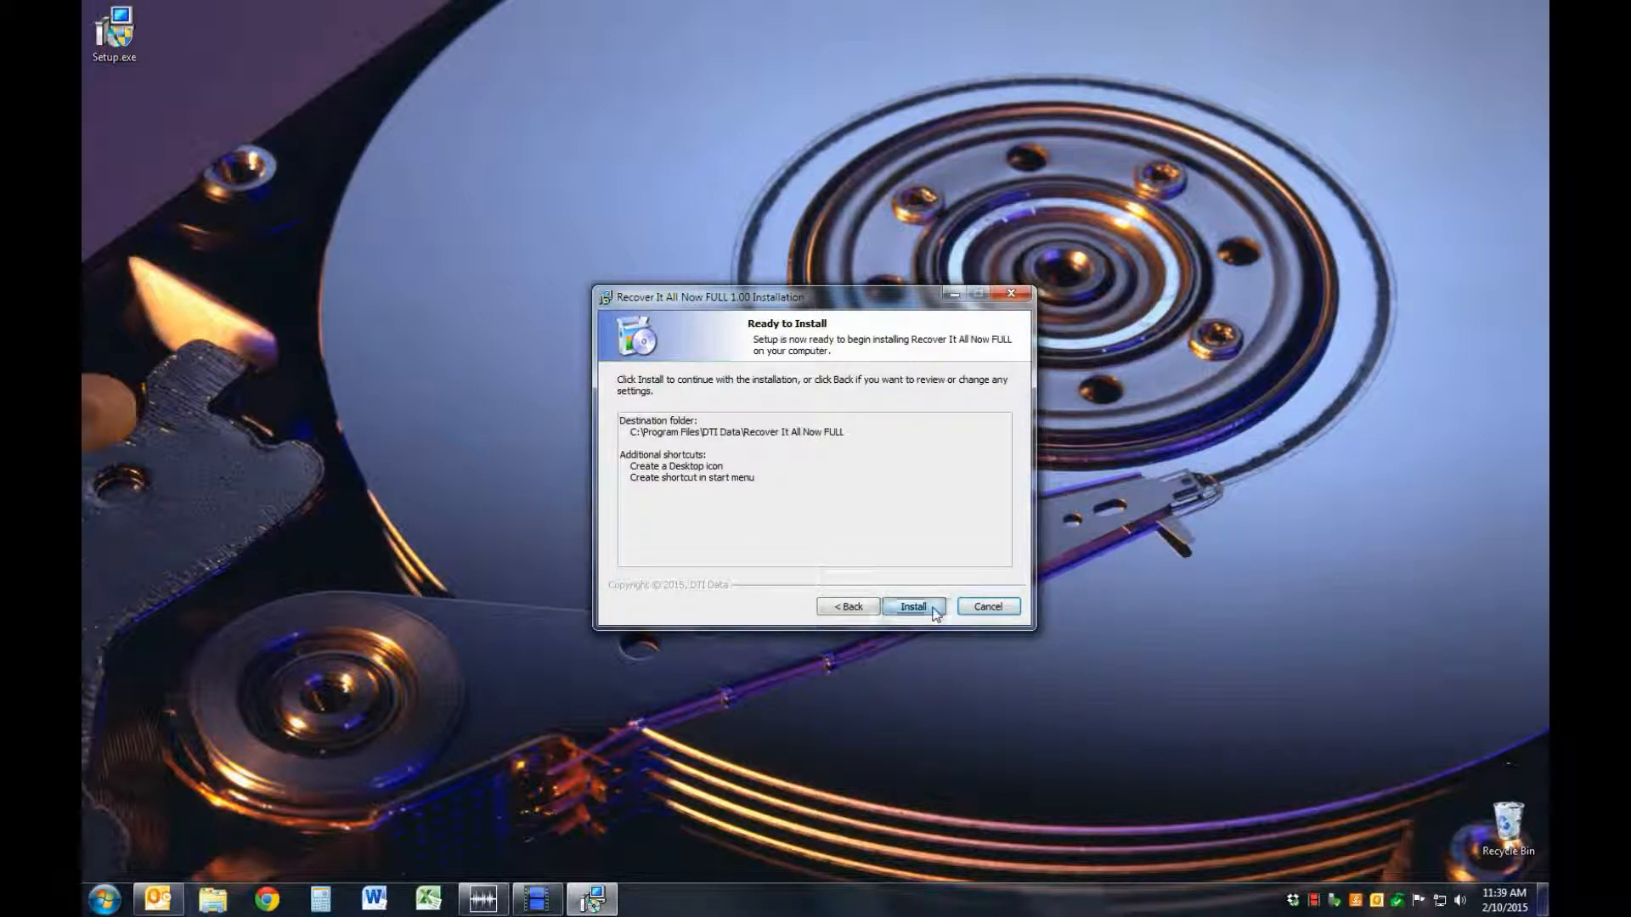
pyautogui.click(912, 606)
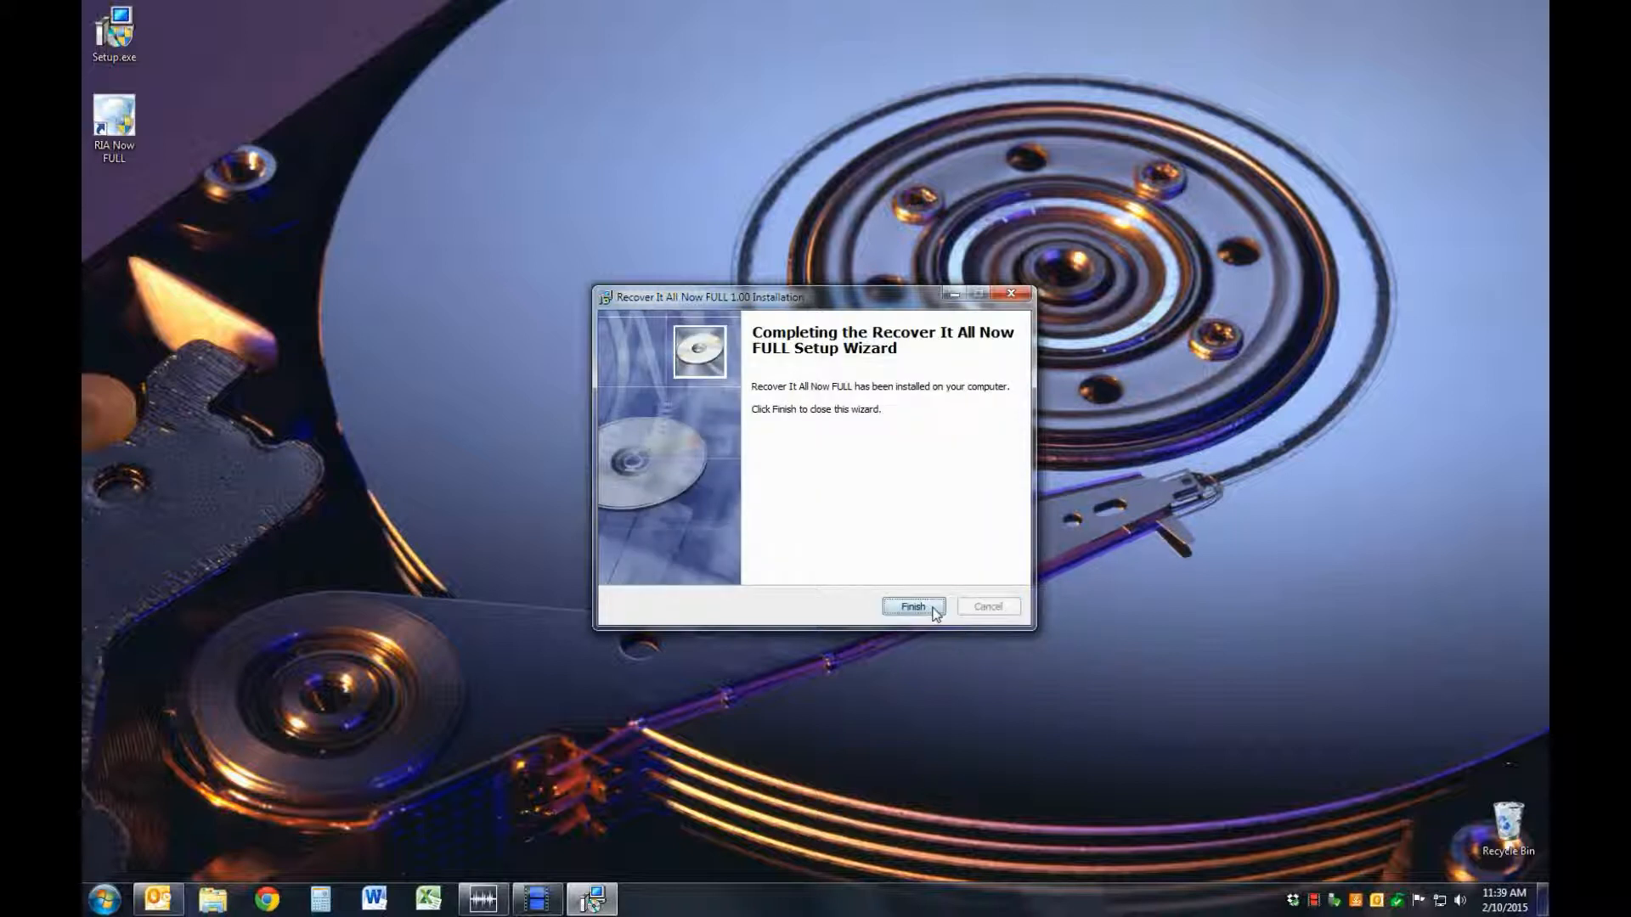
pyautogui.click(912, 605)
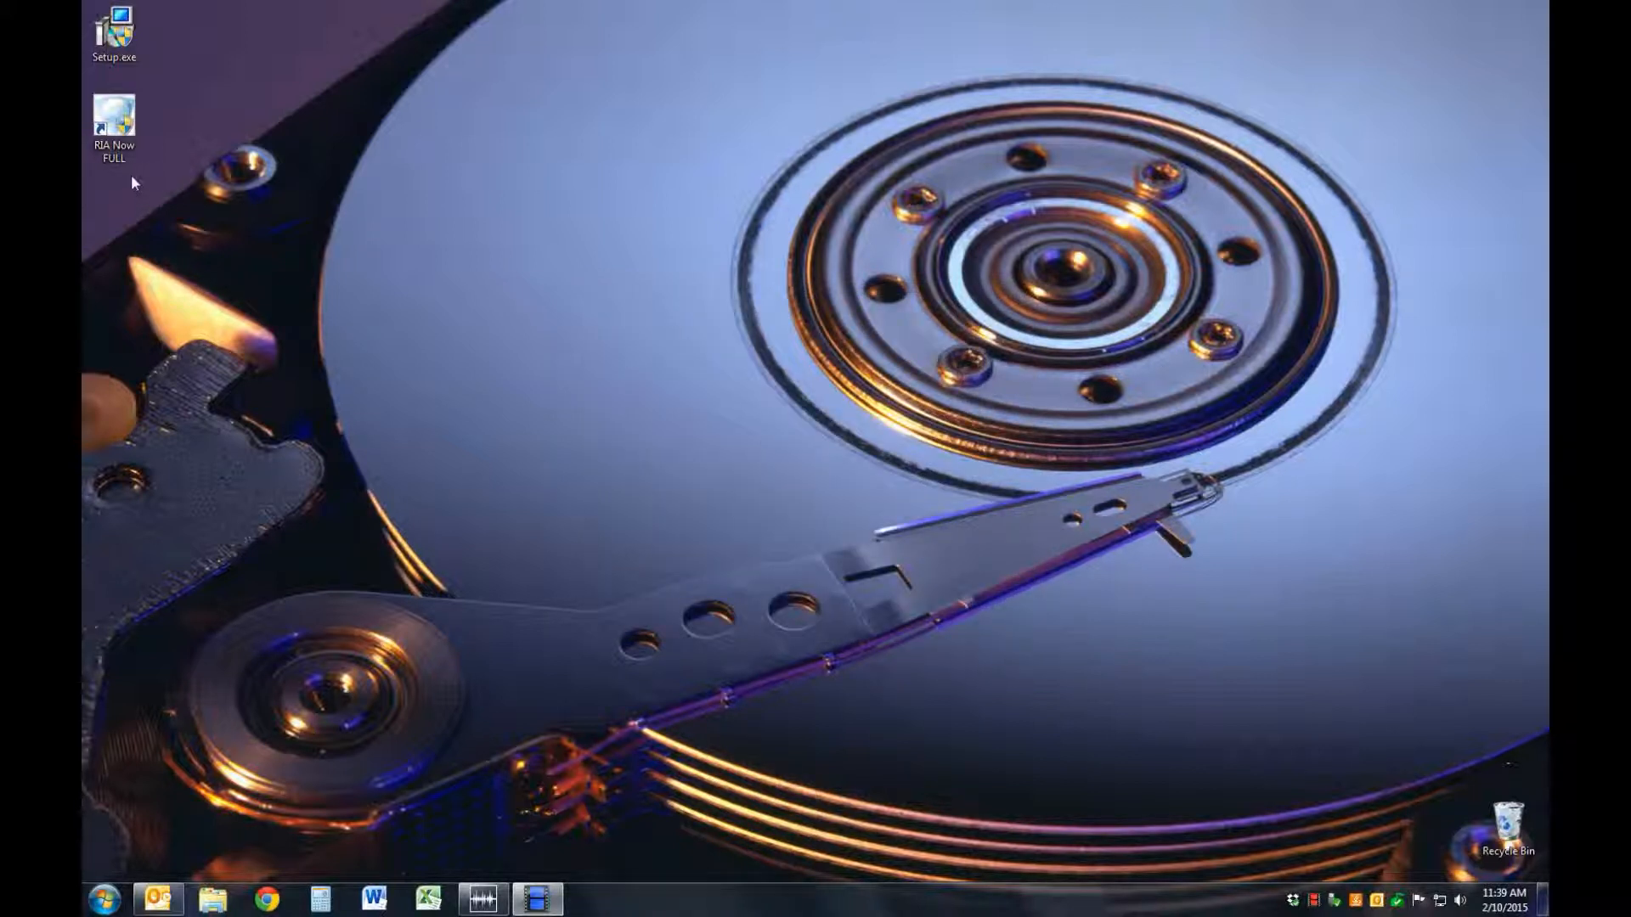
# Step: Launch RIA Now FULL from its new desktop shortcut
pyautogui.doubleClick(113, 114)
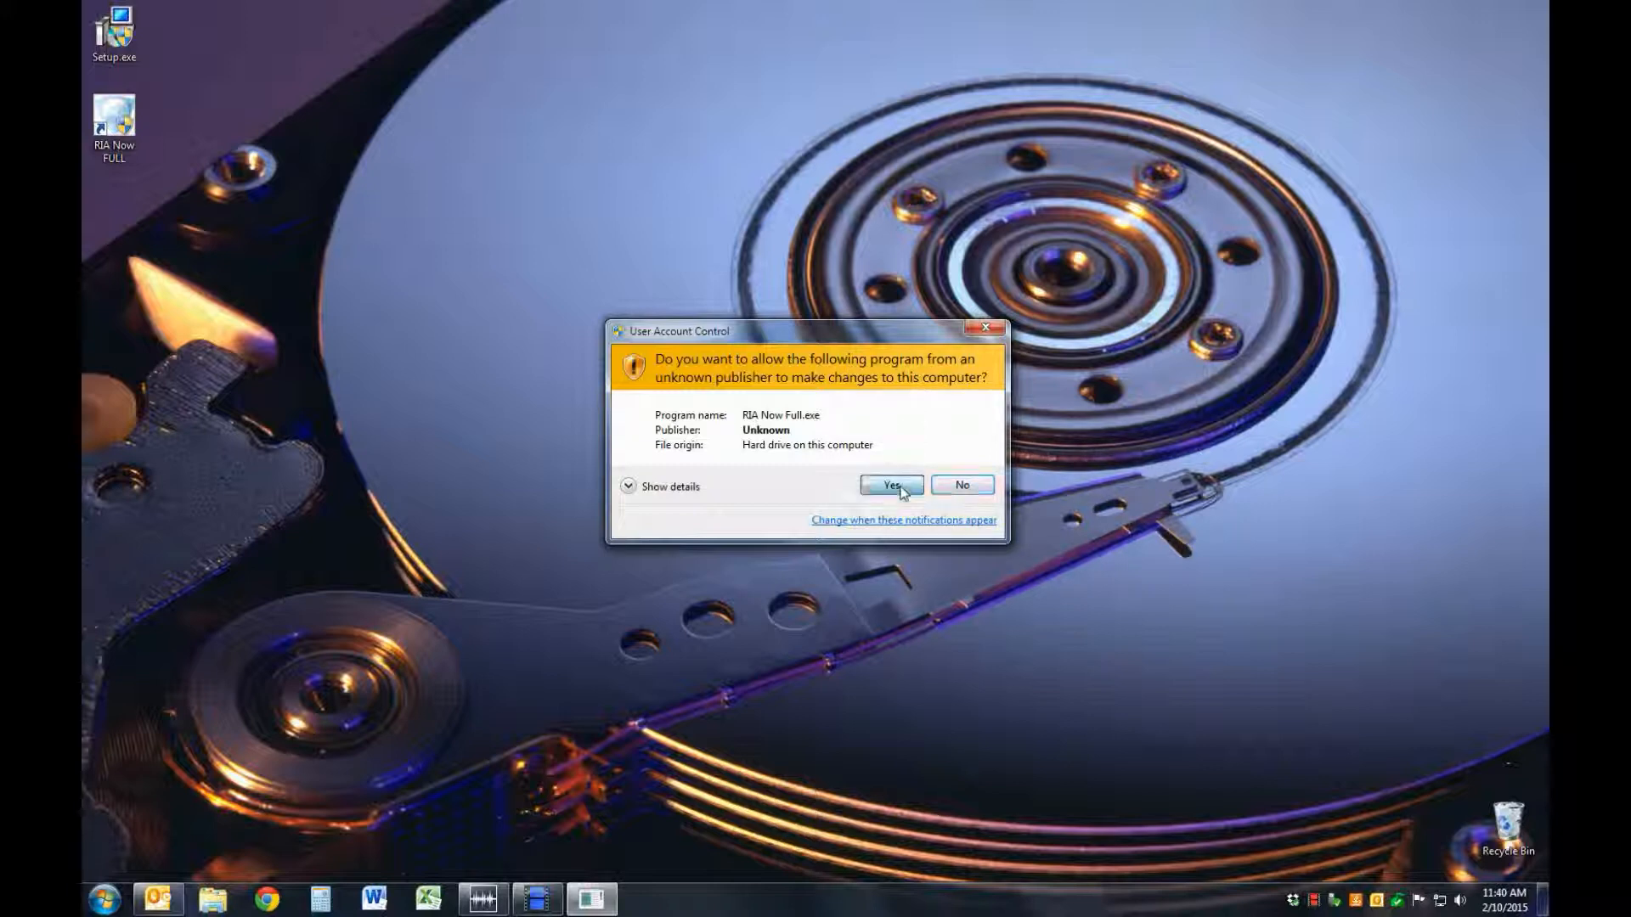
# Step: Allow RIA Now Full.exe to run and maximize the RIA Now window
pyautogui.click(889, 485)
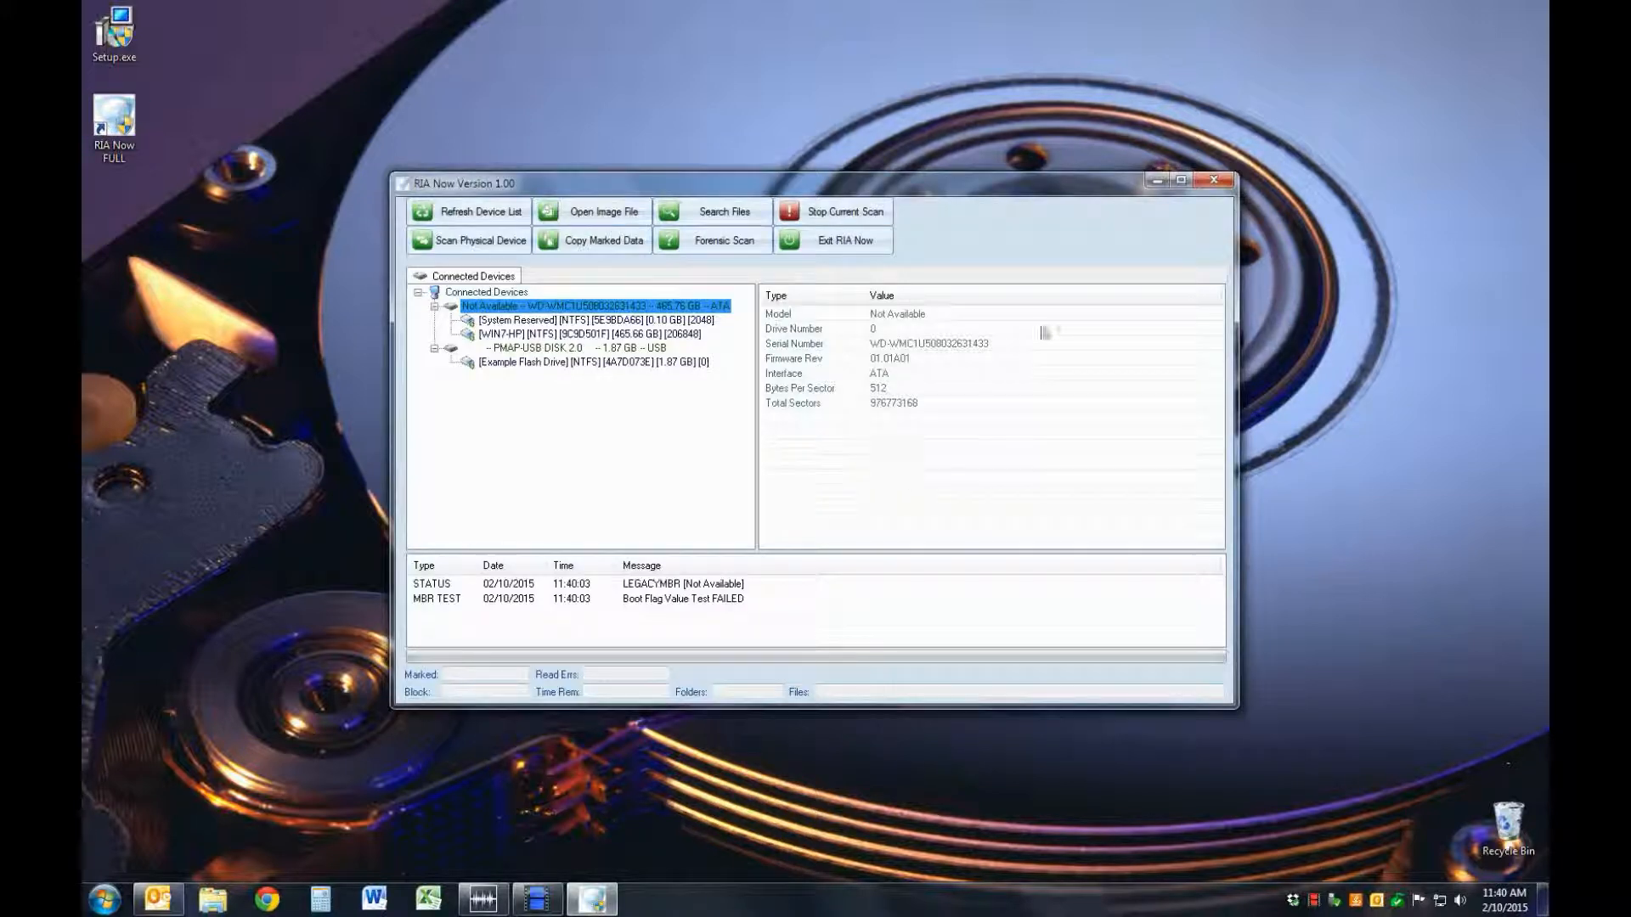
pyautogui.click(1181, 179)
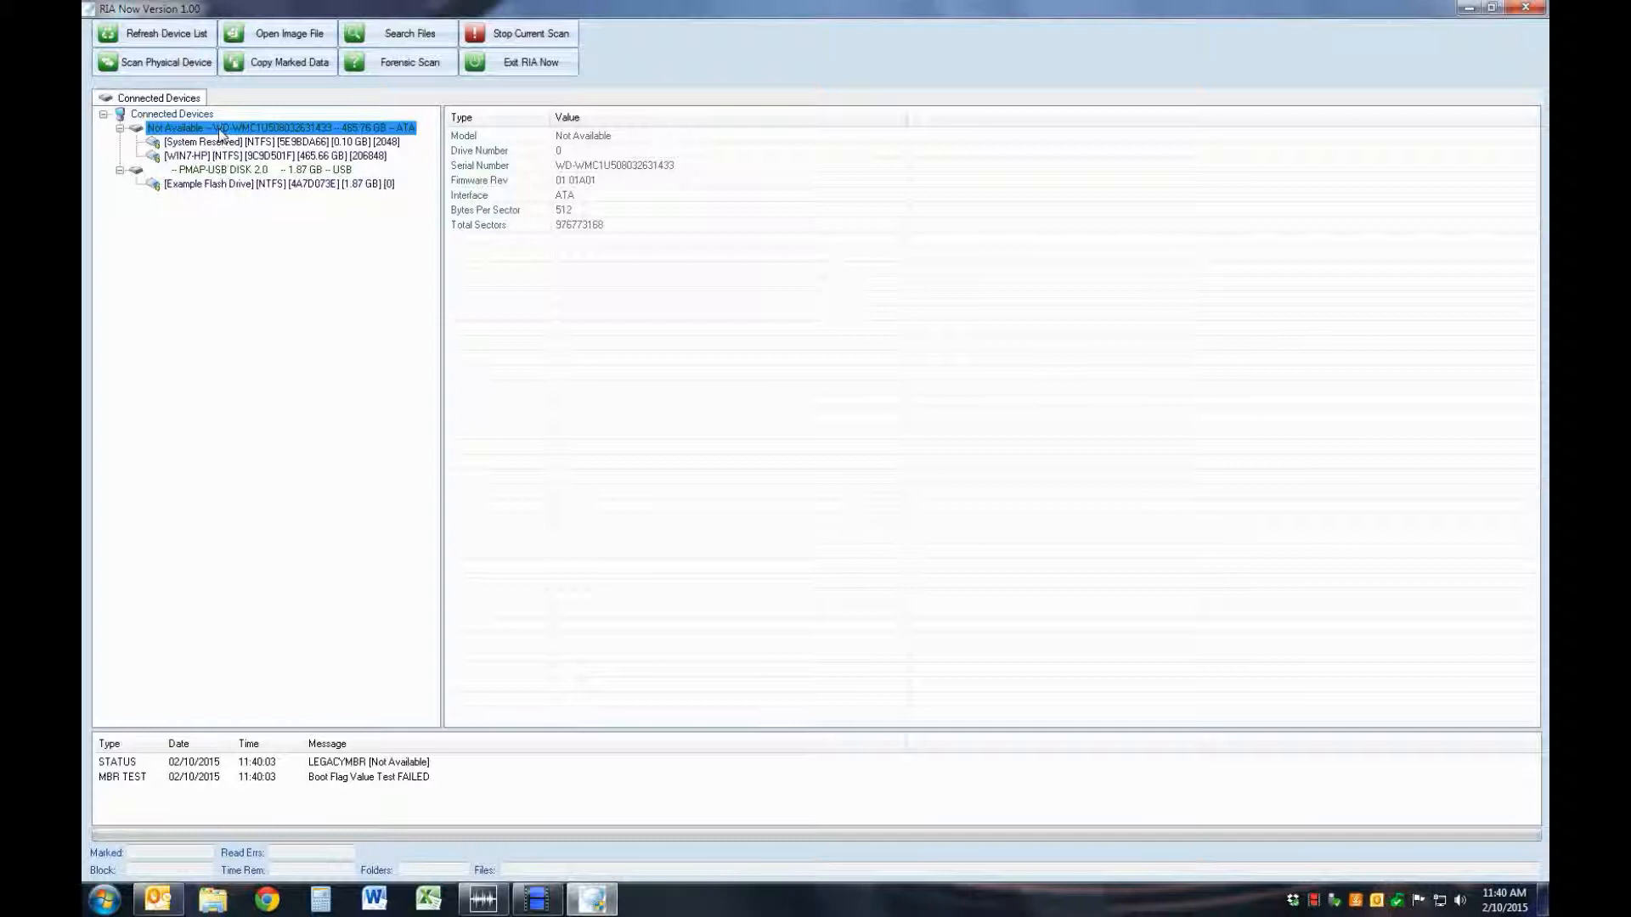
pyautogui.moveTo(213, 175)
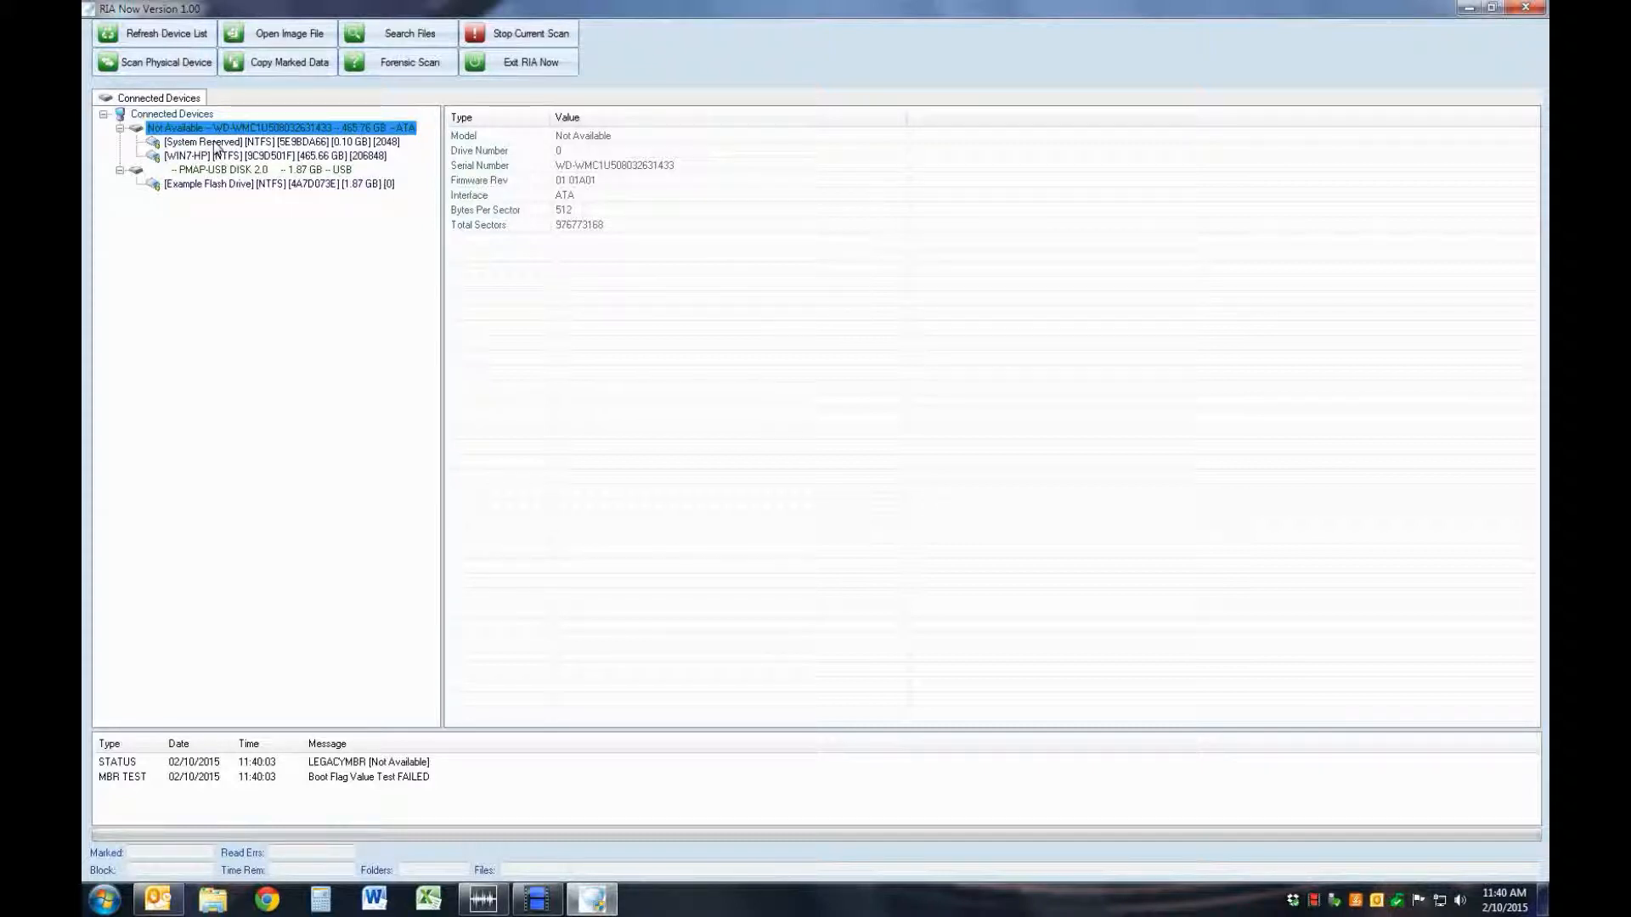
pyautogui.moveTo(197, 189)
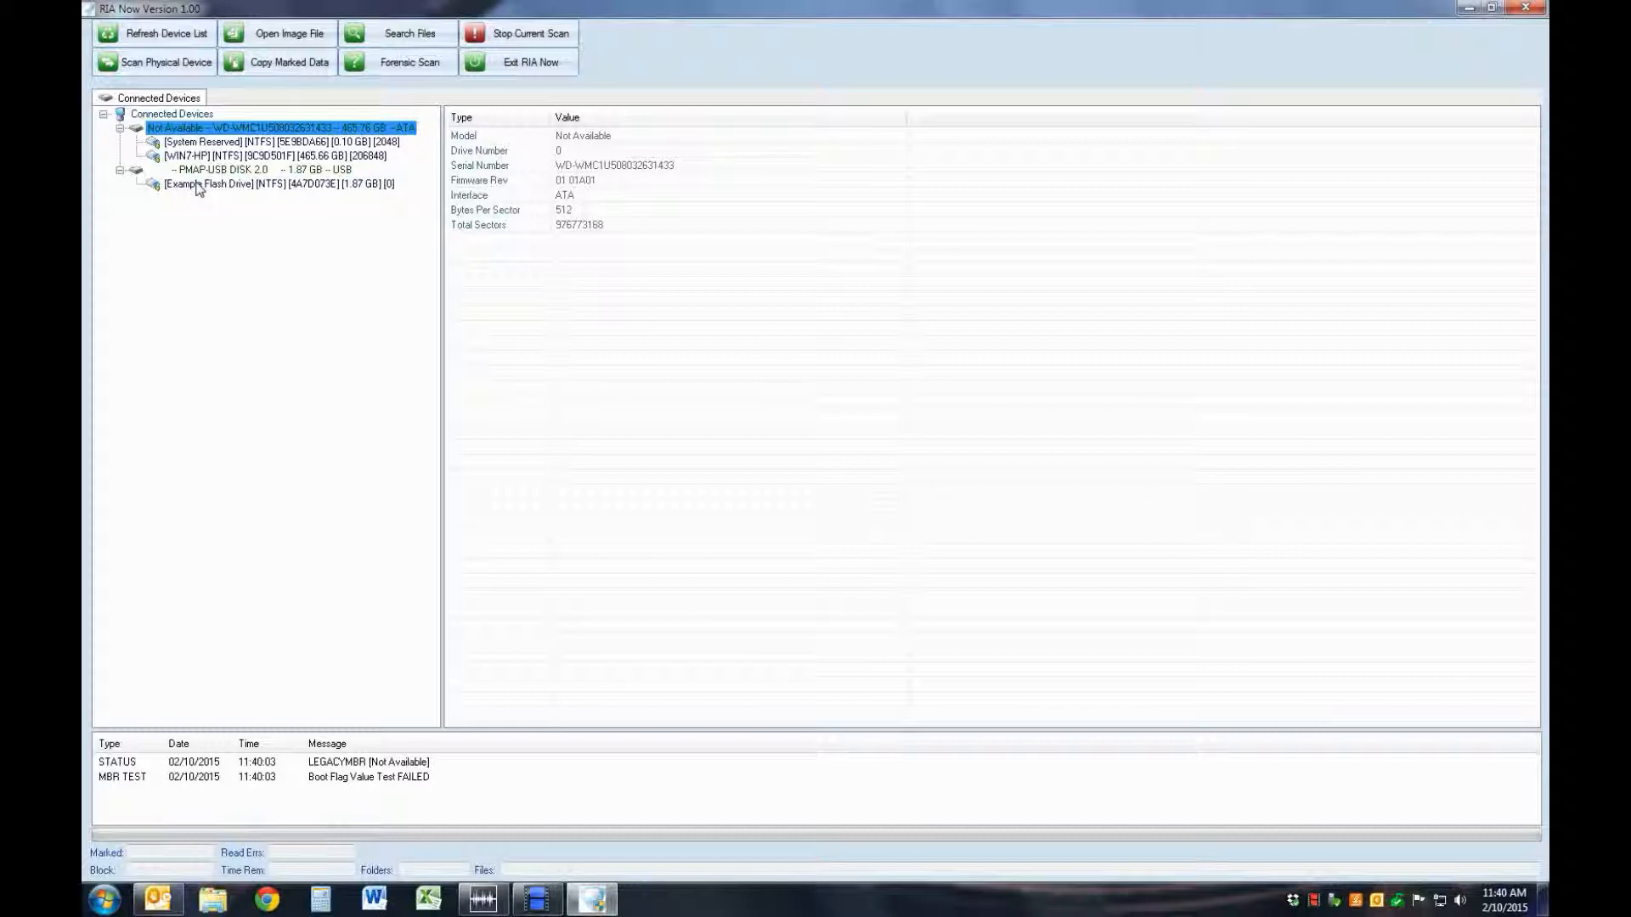
pyautogui.moveTo(203, 177)
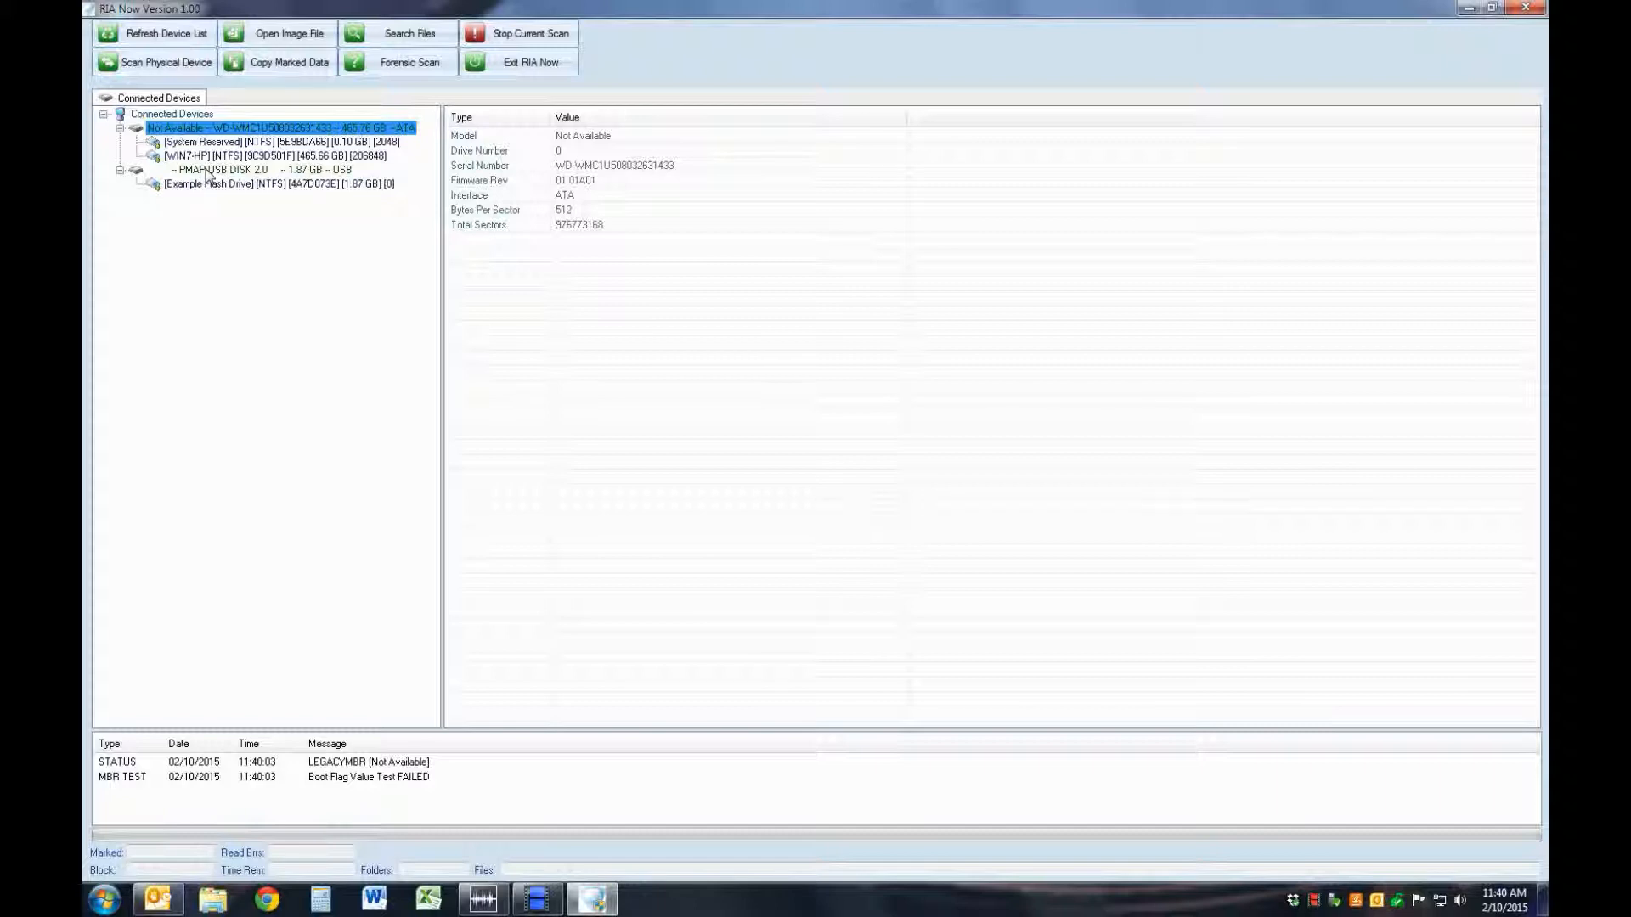
# Step: Select the PMAP USB DISK 2.0 device to show its drive properties
pyautogui.click(255, 170)
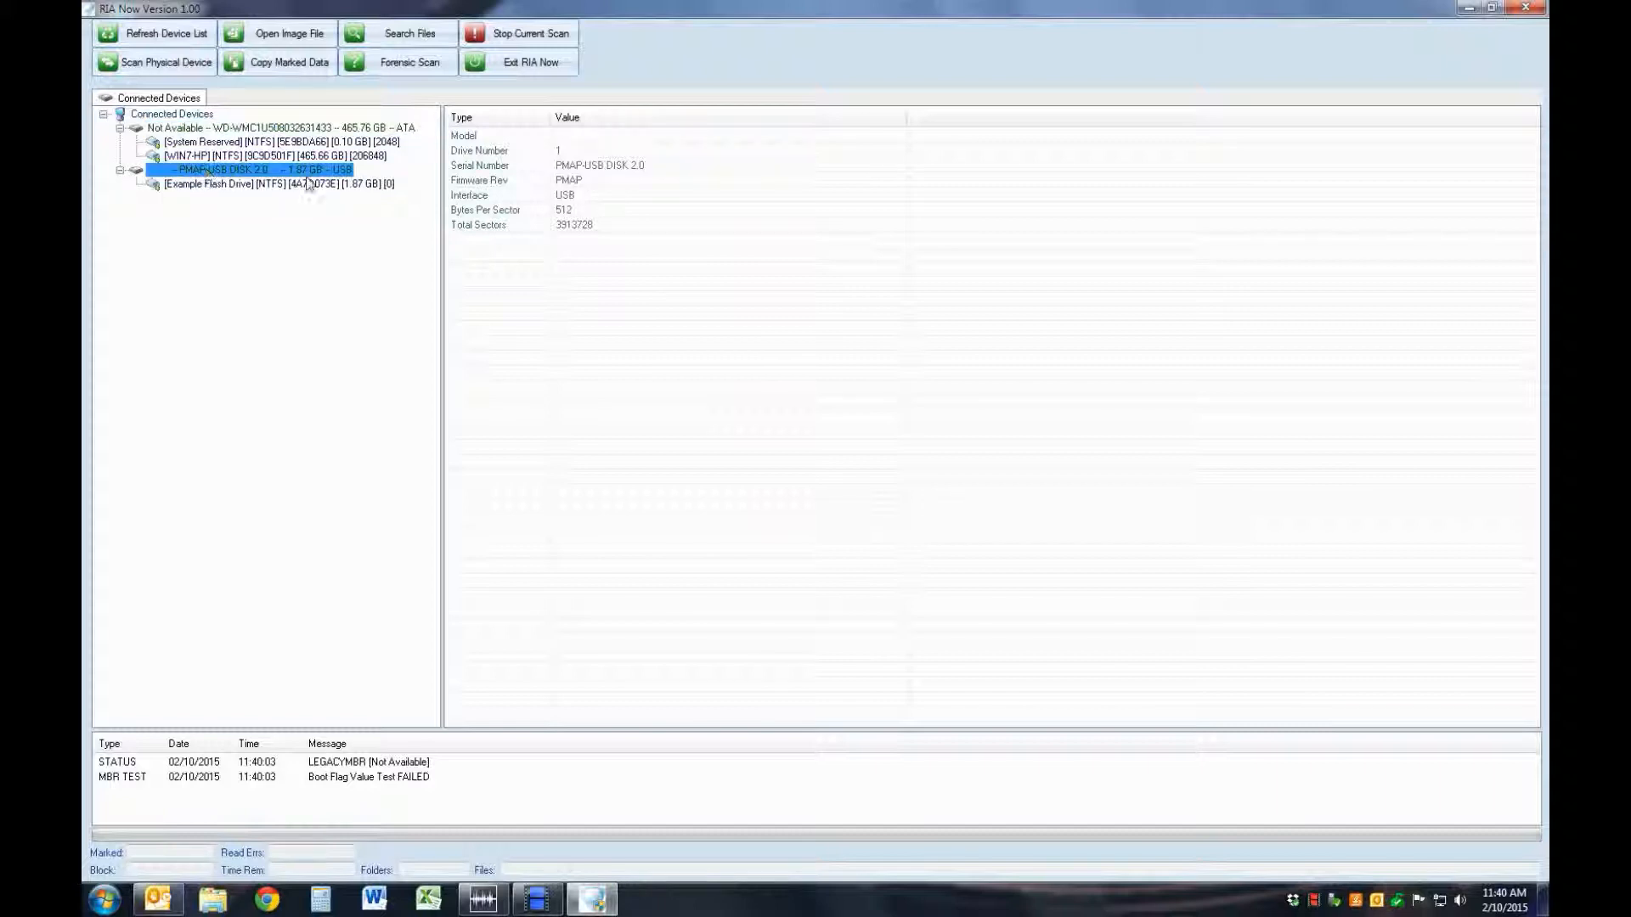
pyautogui.moveTo(511, 156)
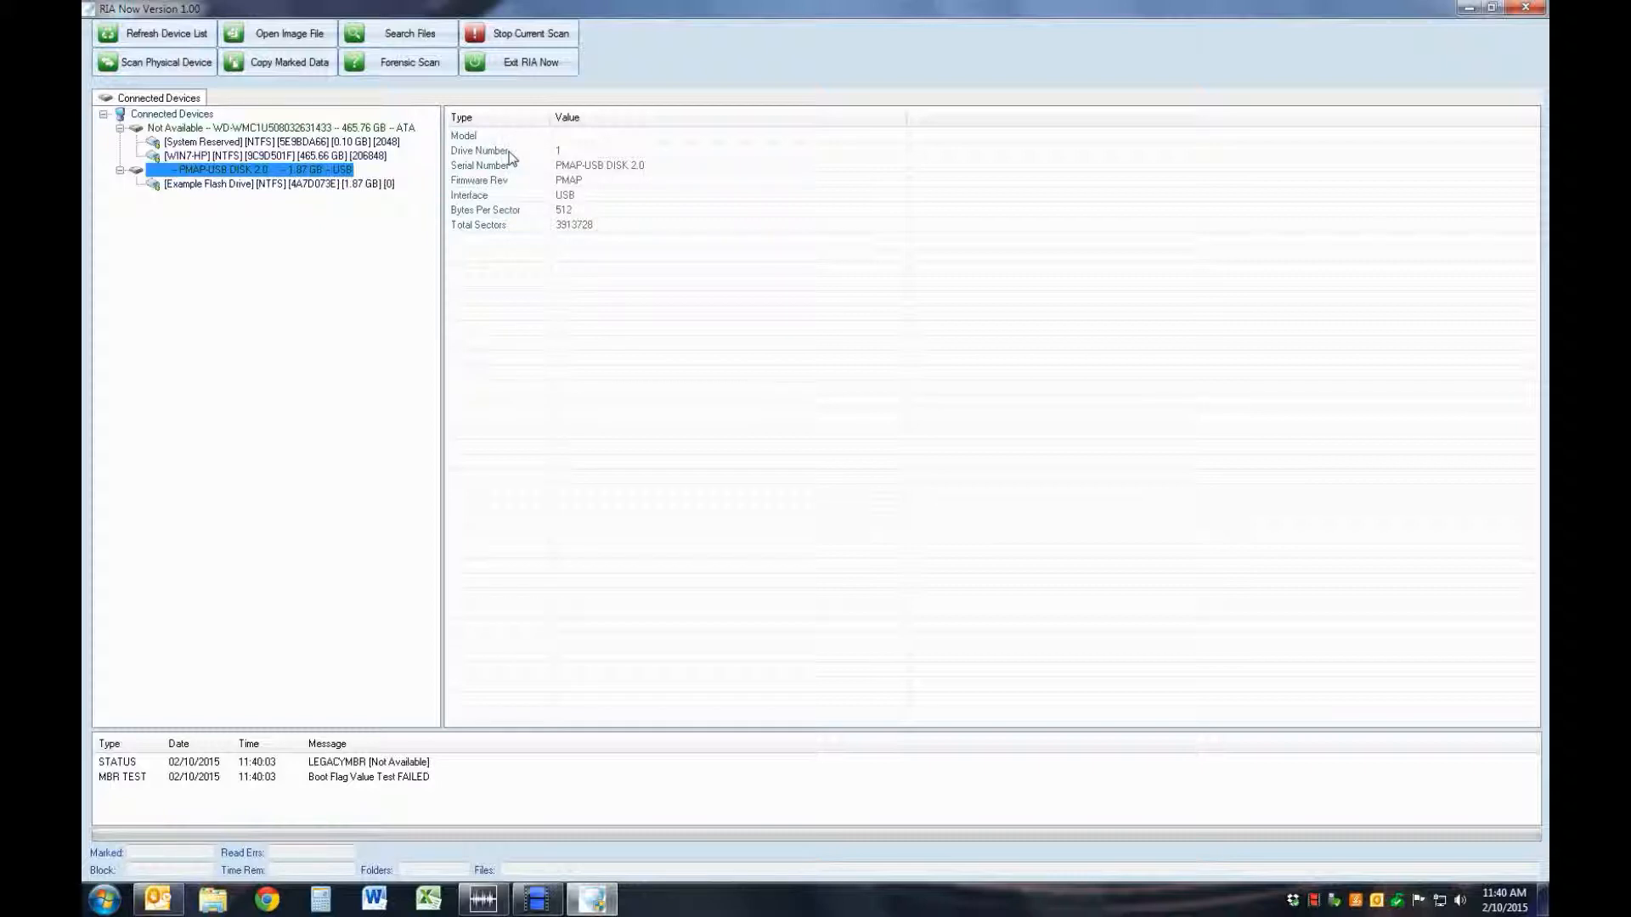
pyautogui.moveTo(522, 187)
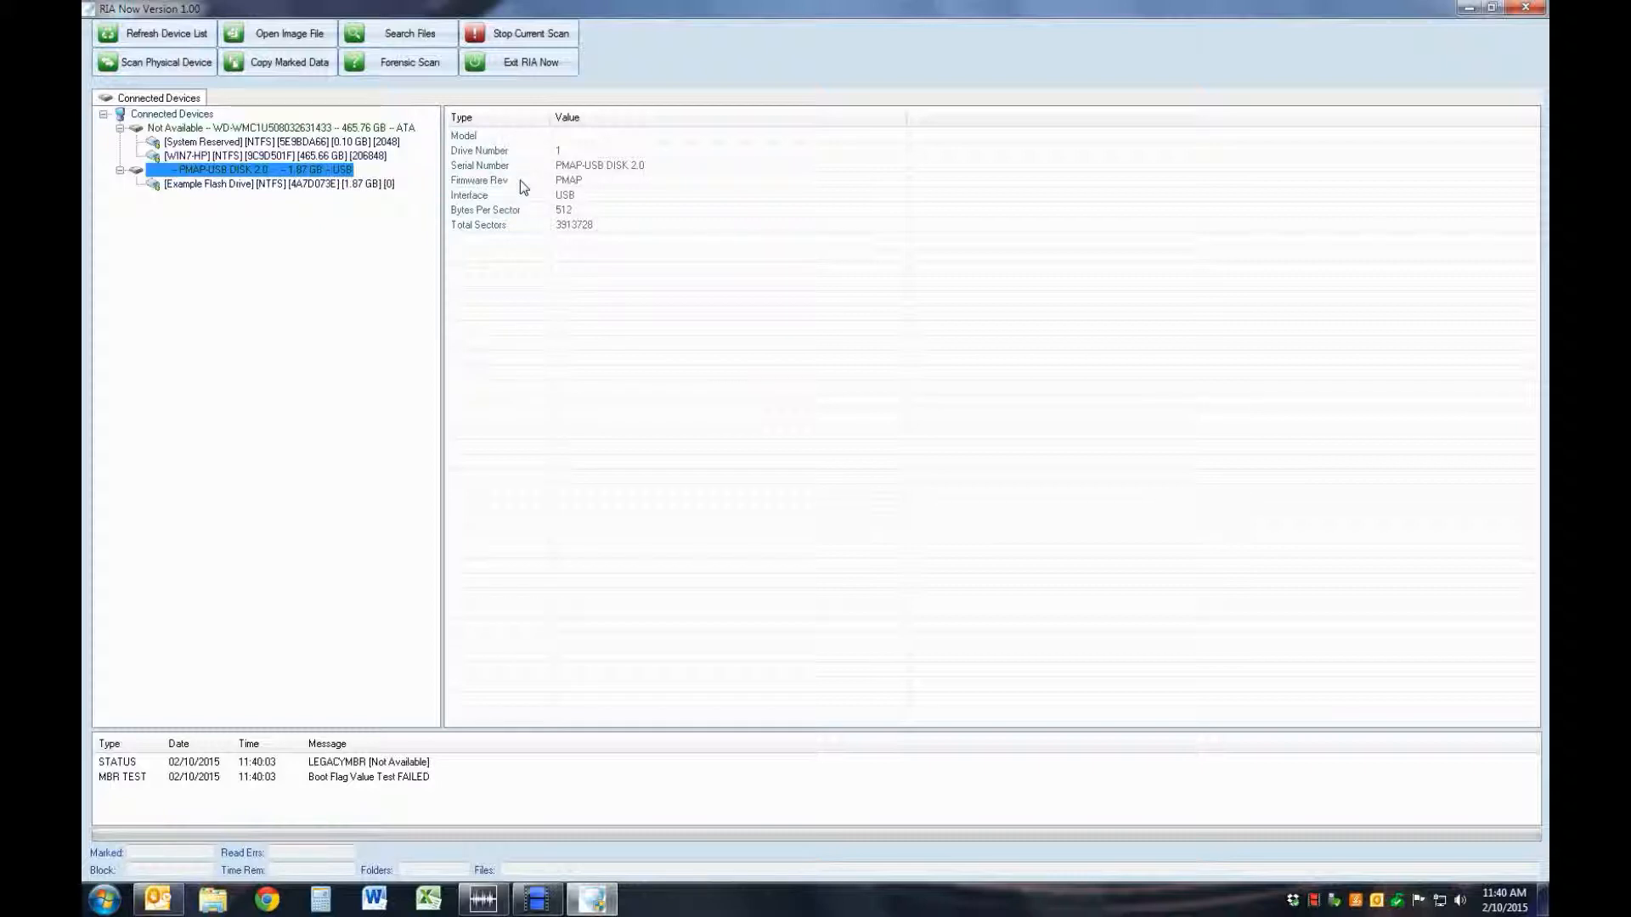
pyautogui.moveTo(532, 215)
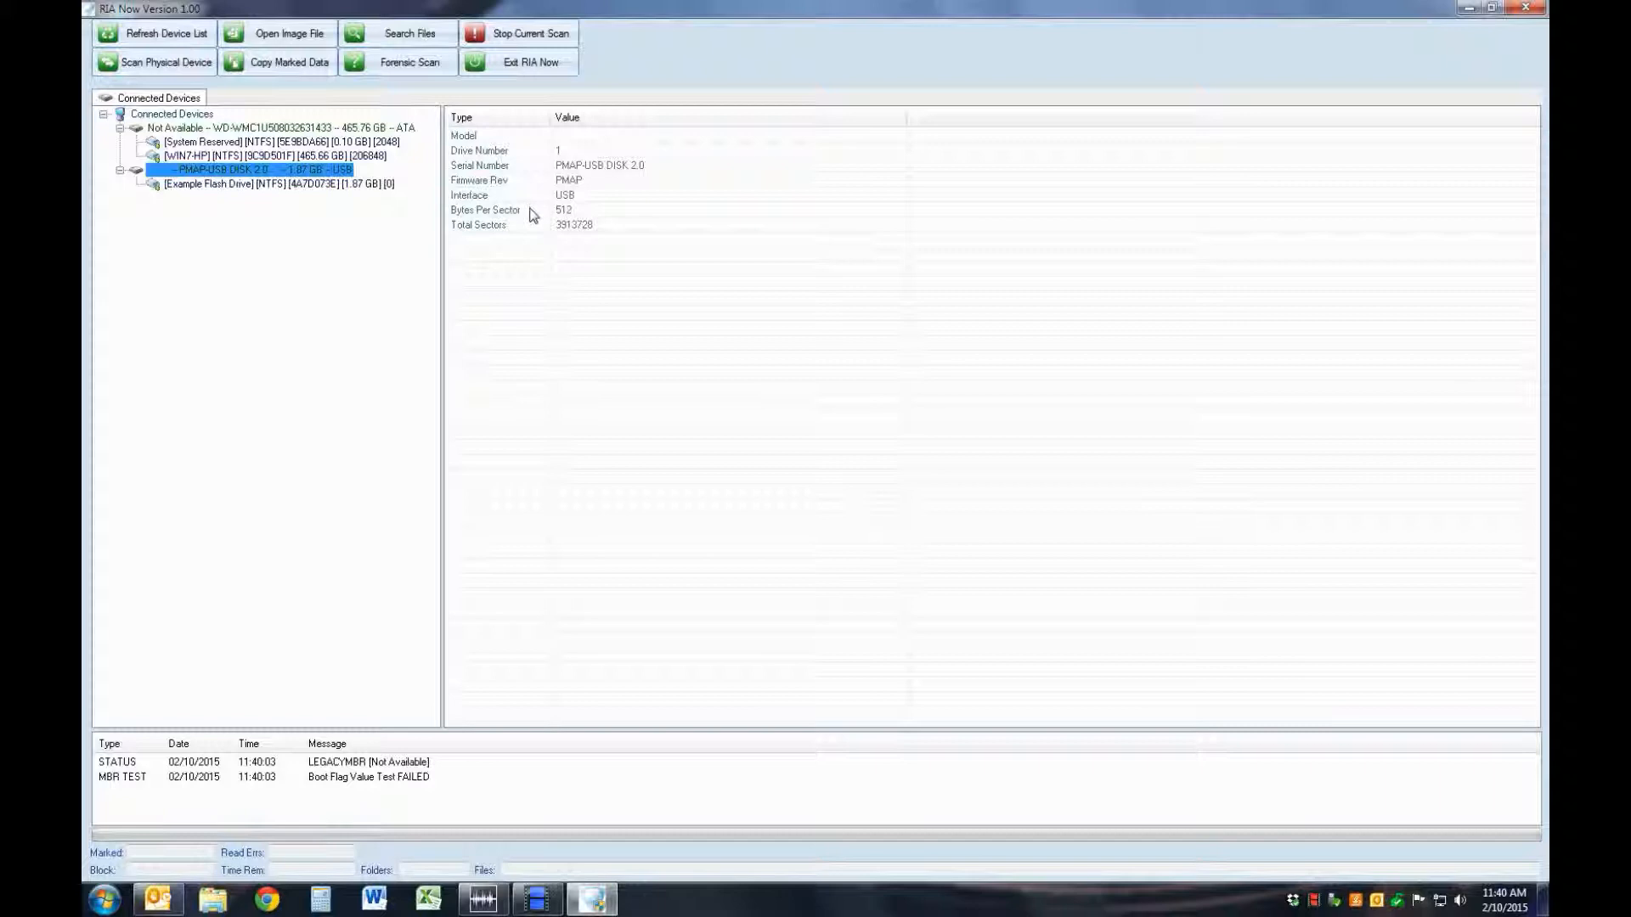
pyautogui.moveTo(532, 227)
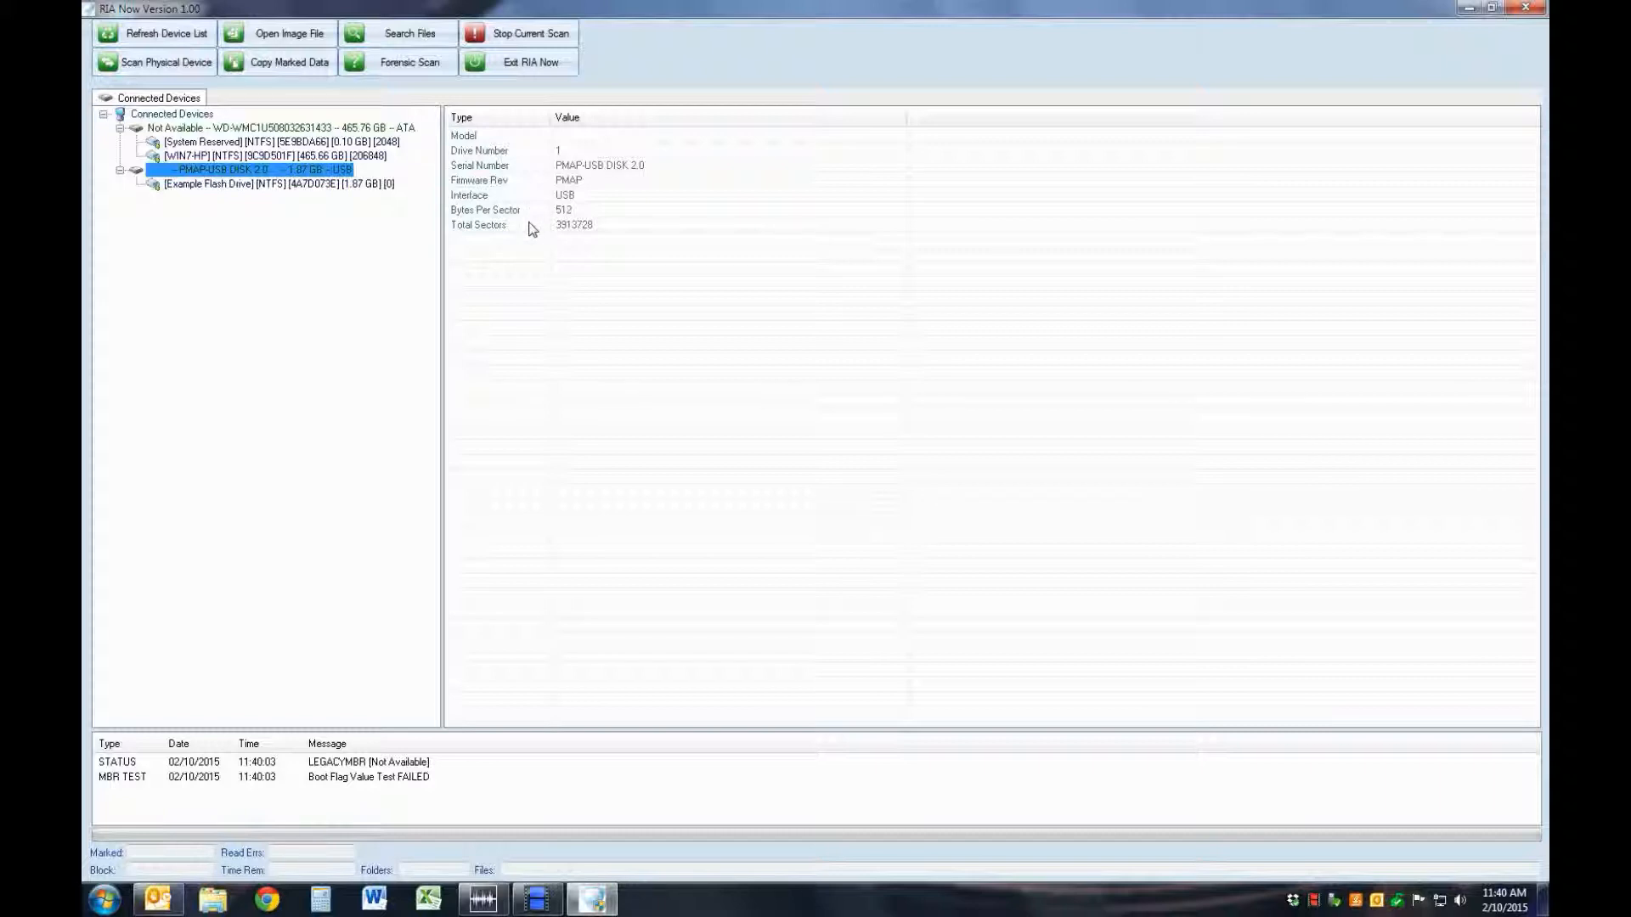
# Step: Select the [Example Flash Drive] NTFS partition to show its volume details
pyautogui.click(278, 183)
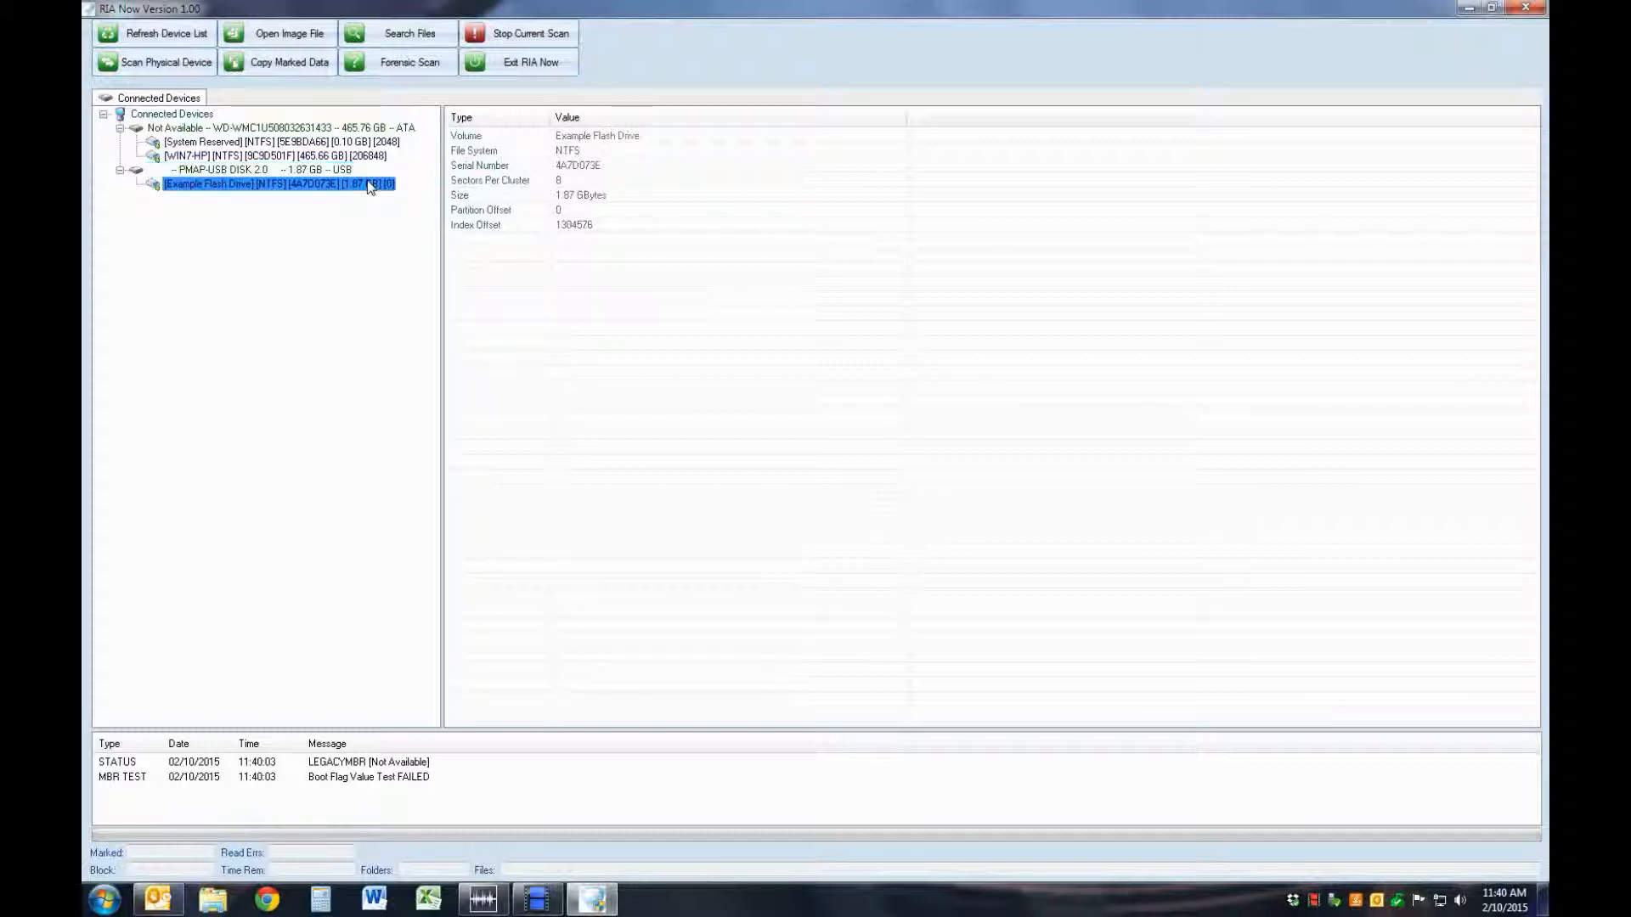
pyautogui.moveTo(528, 139)
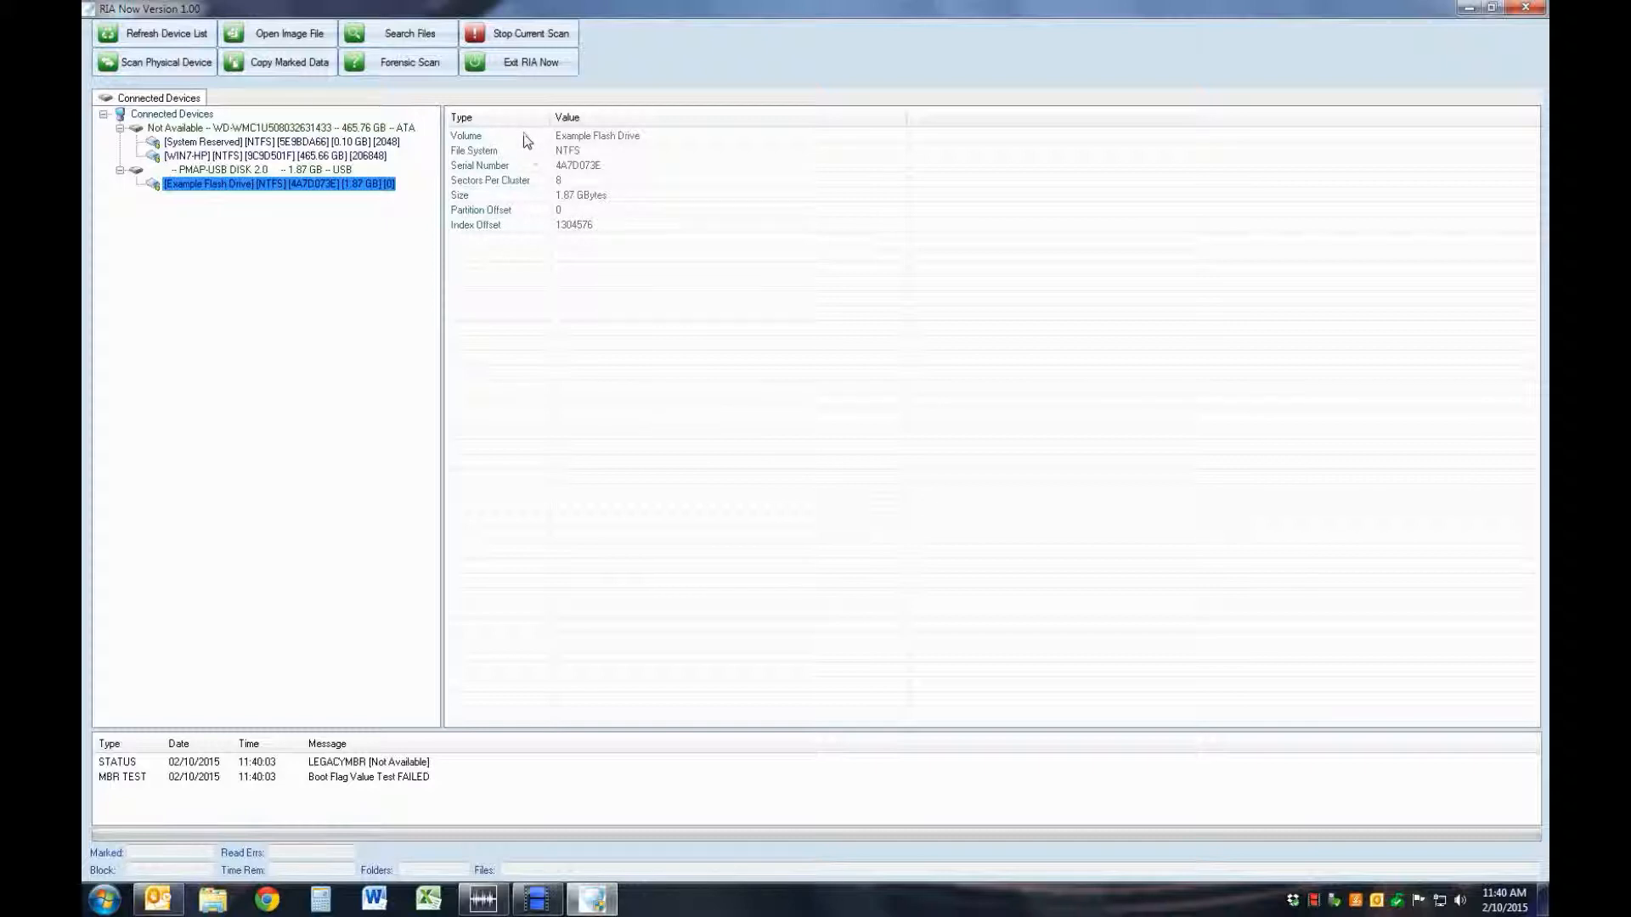
pyautogui.moveTo(541, 180)
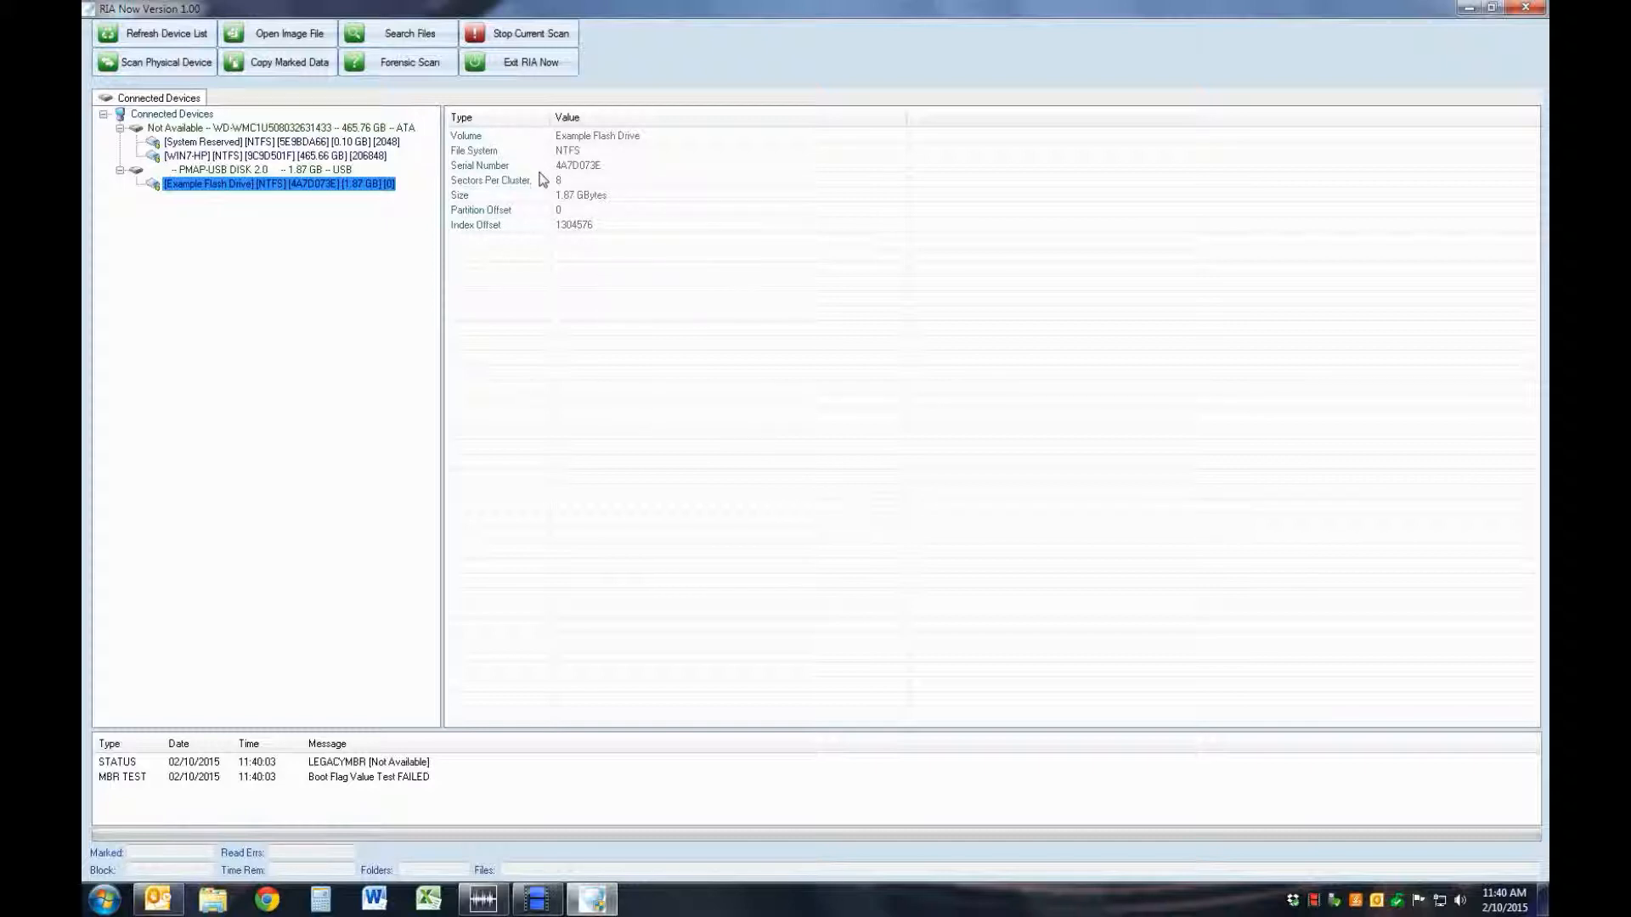
pyautogui.moveTo(542, 198)
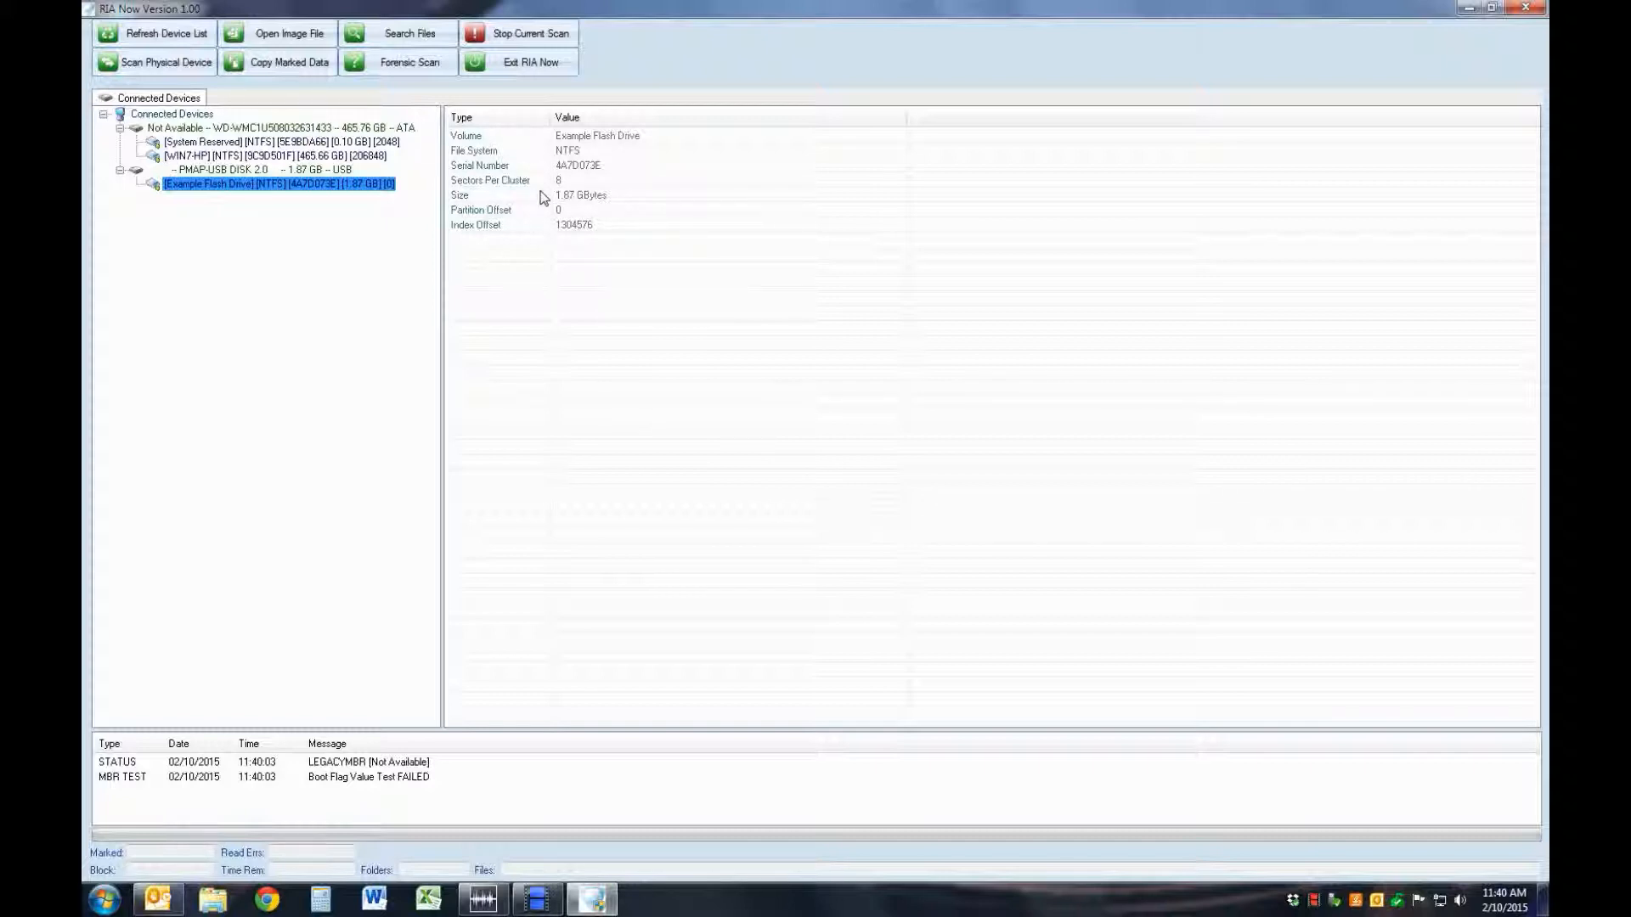
pyautogui.moveTo(537, 234)
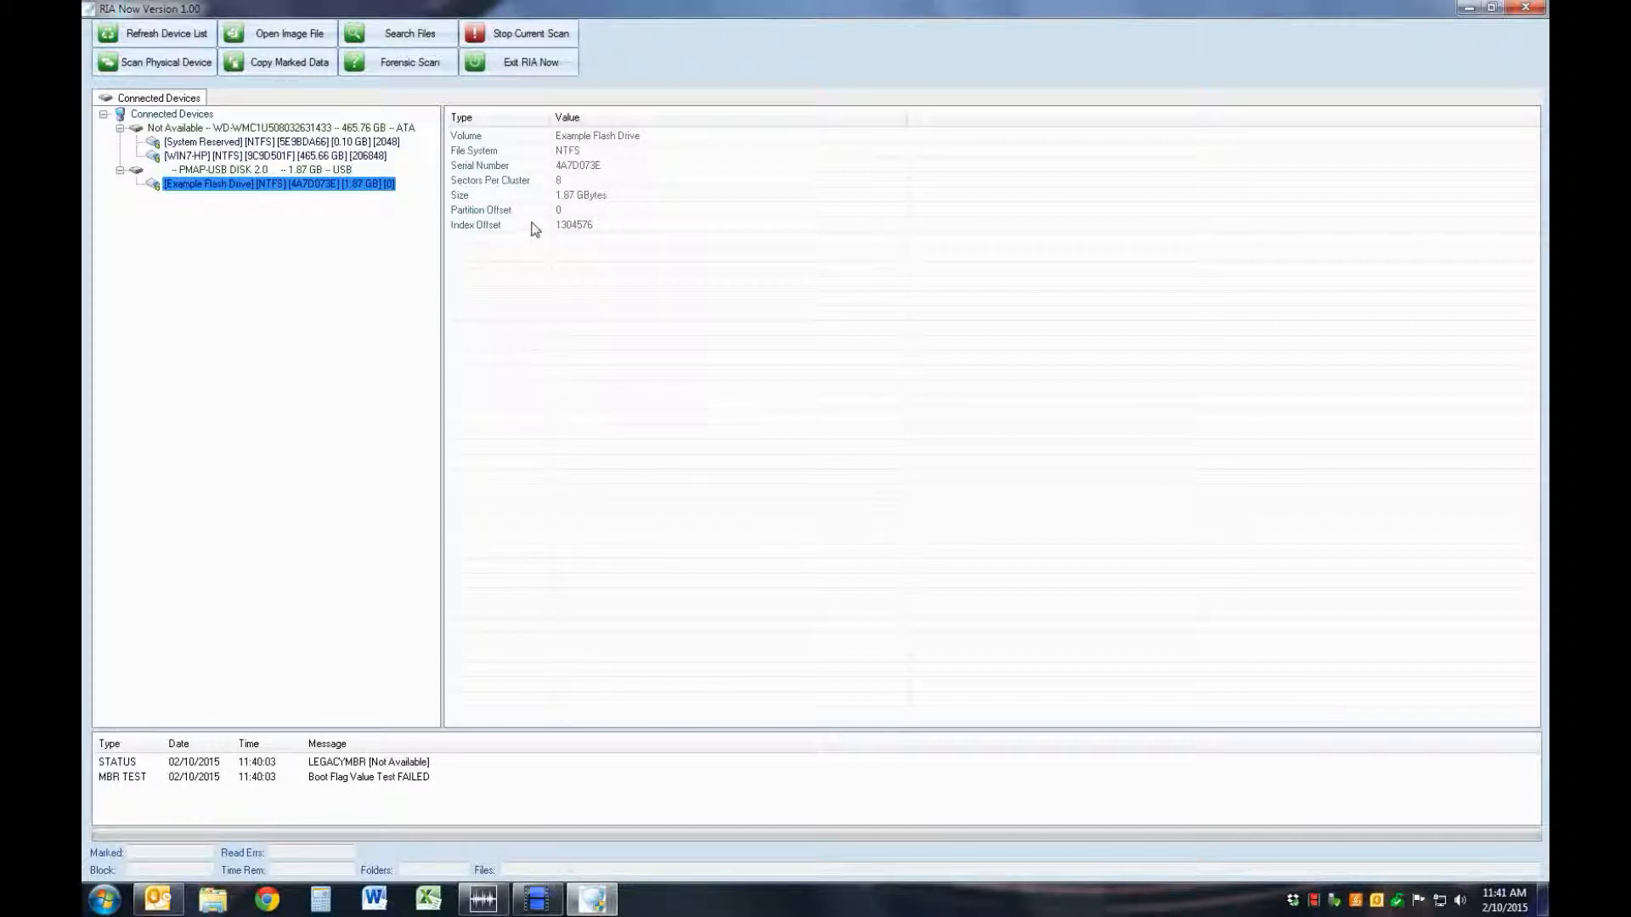
pyautogui.moveTo(156, 61)
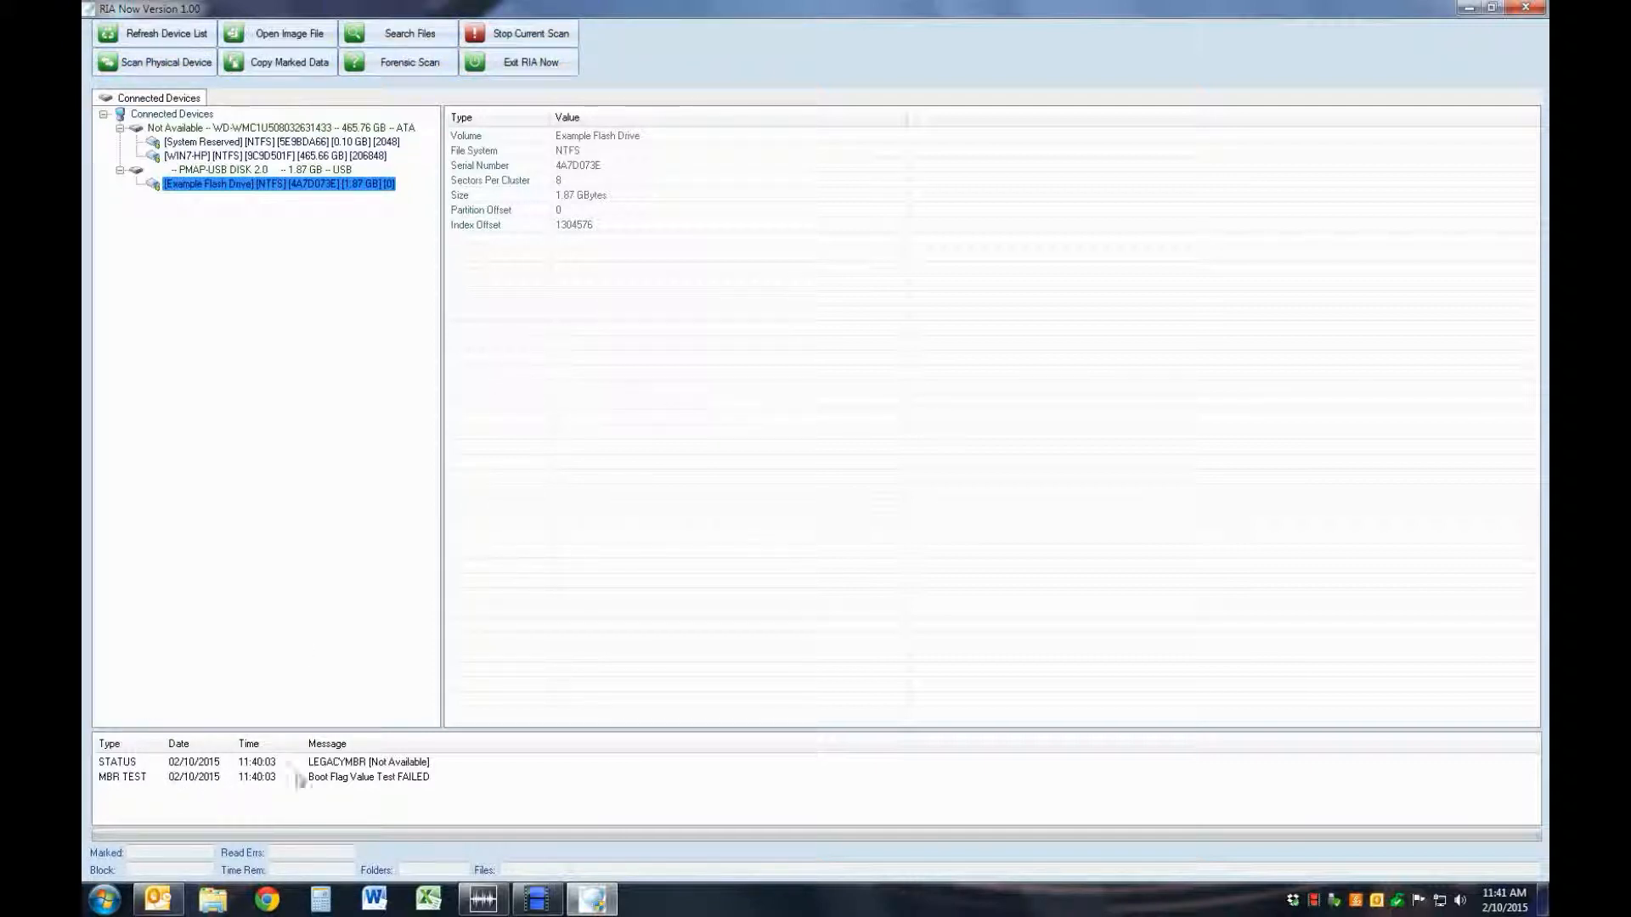
pyautogui.moveTo(467, 779)
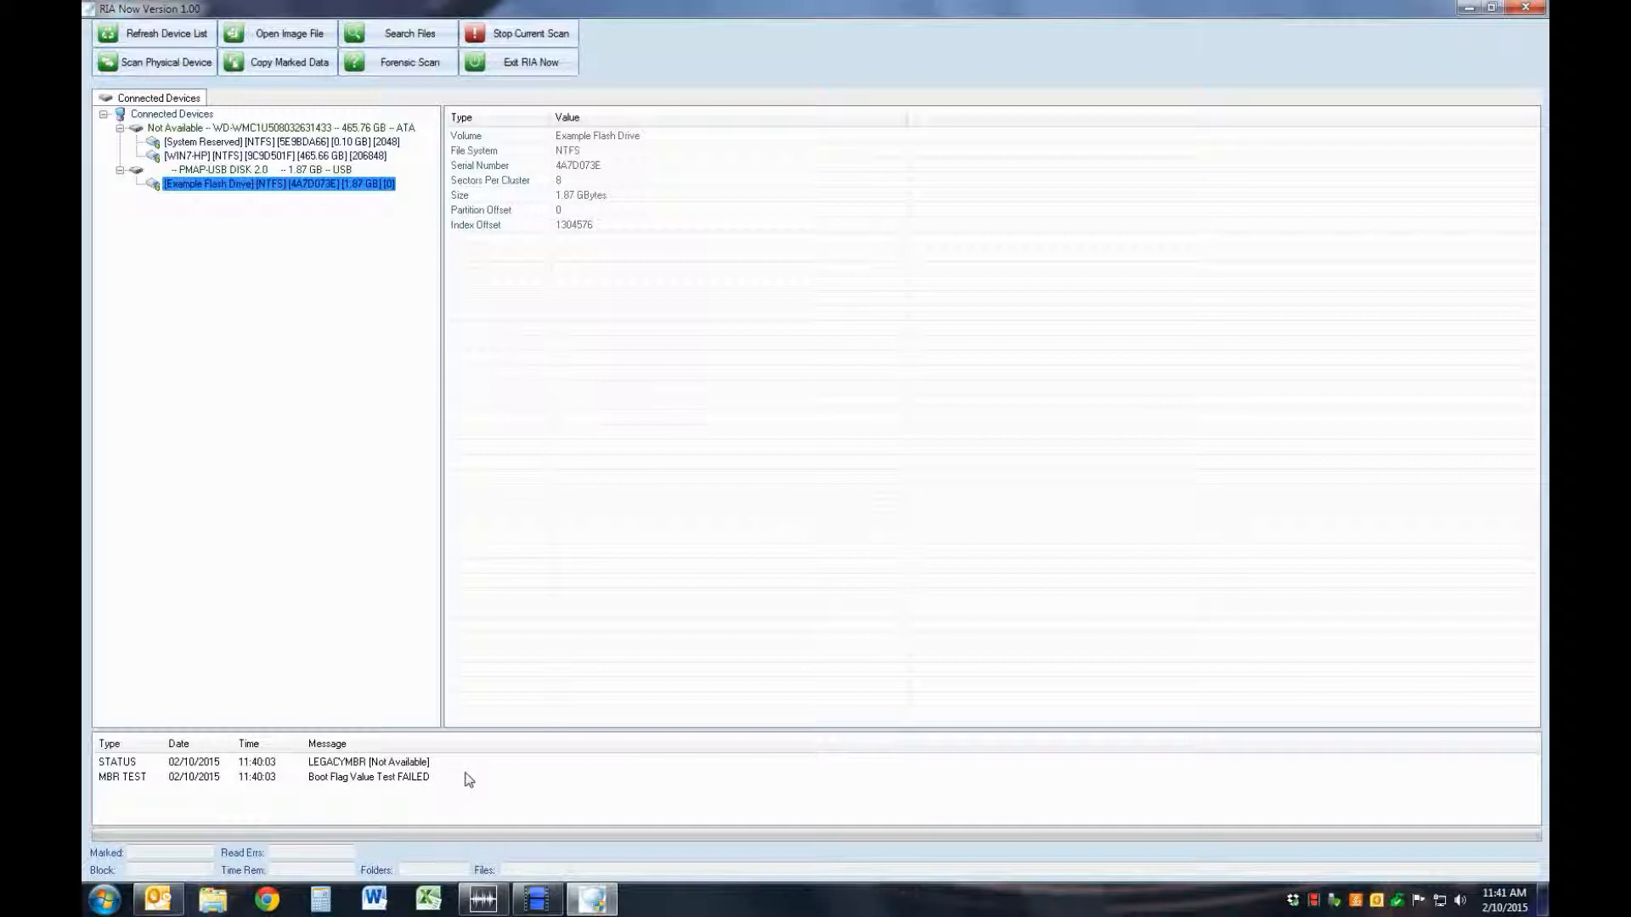
pyautogui.moveTo(291, 791)
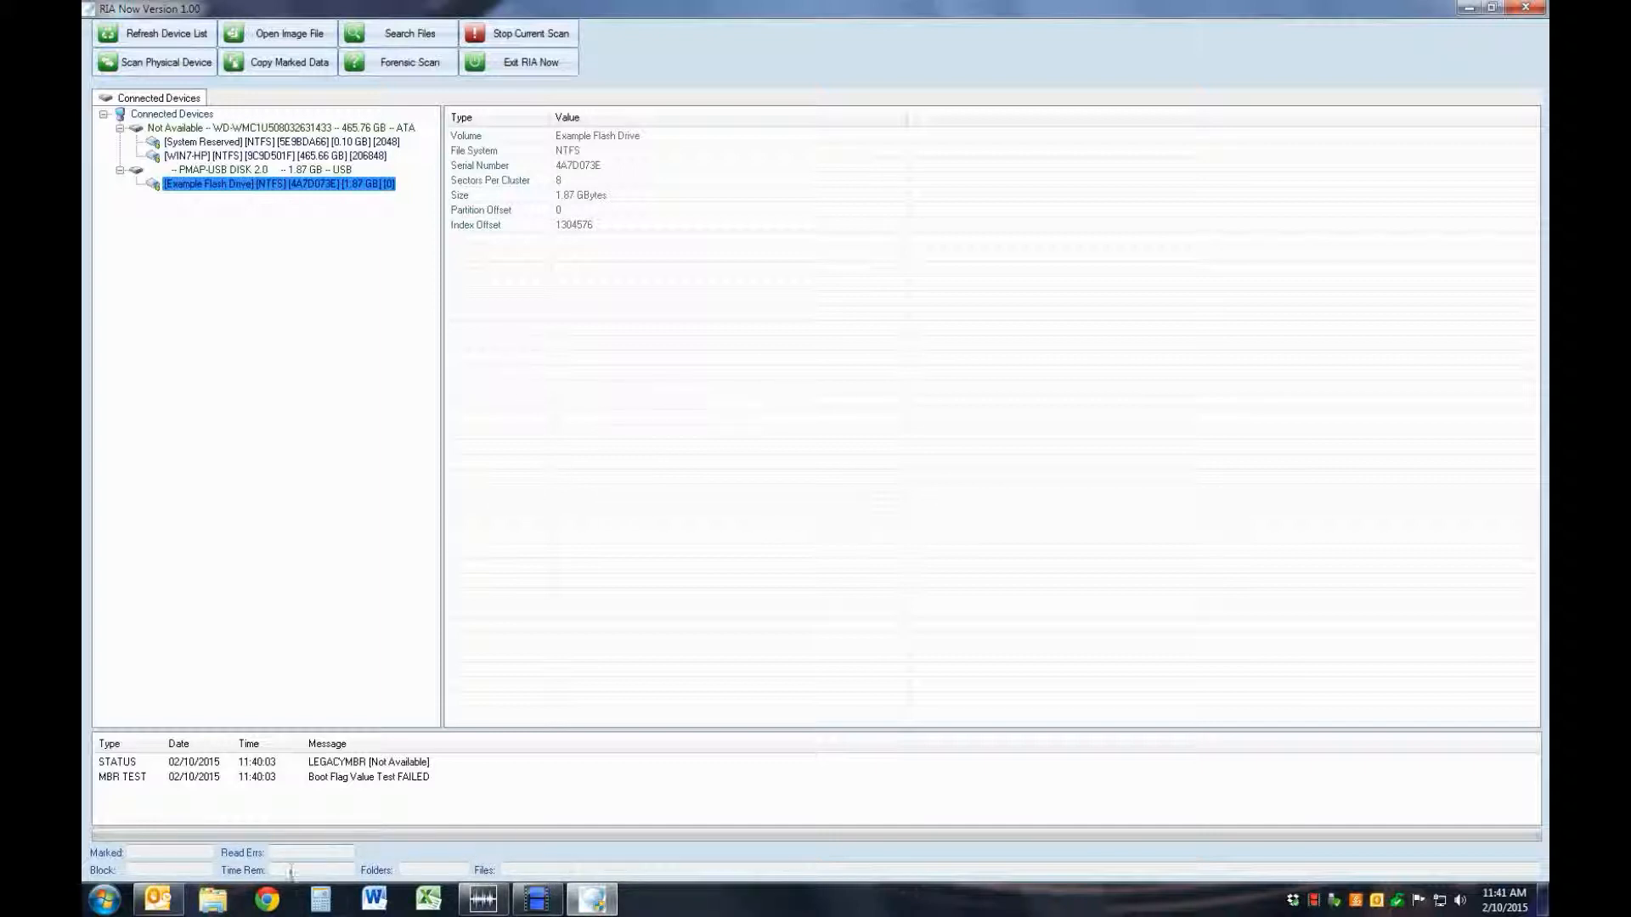
pyautogui.moveTo(266, 898)
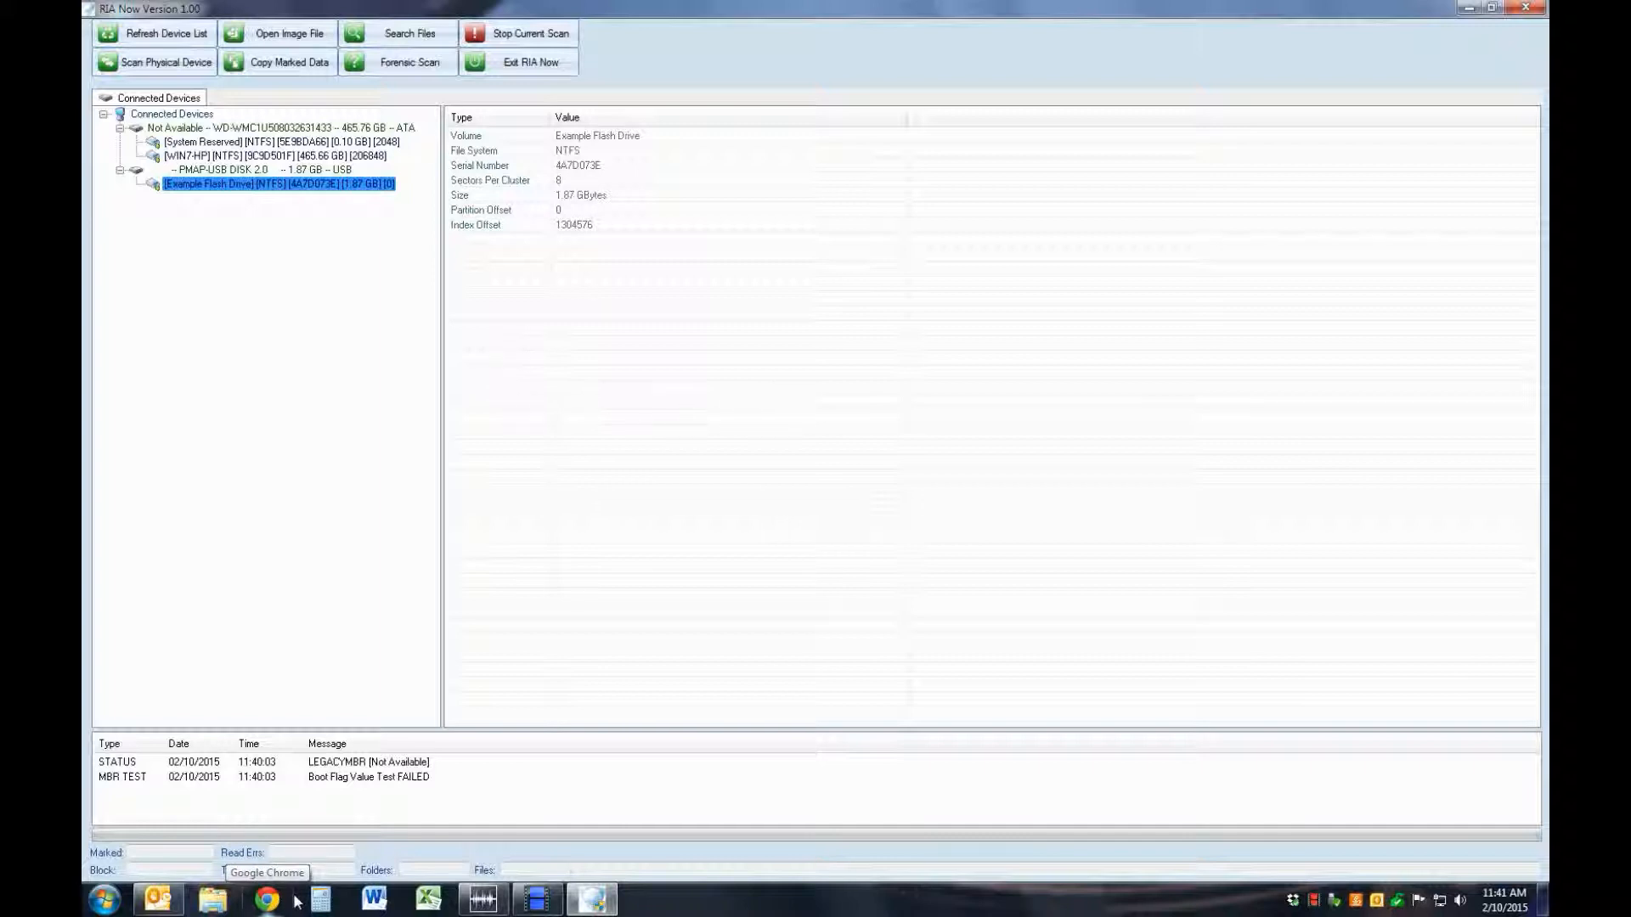
# Step: In Chrome, browse DTI's Data Recovery Tools to the Recover It All Now product page
pyautogui.click(265, 898)
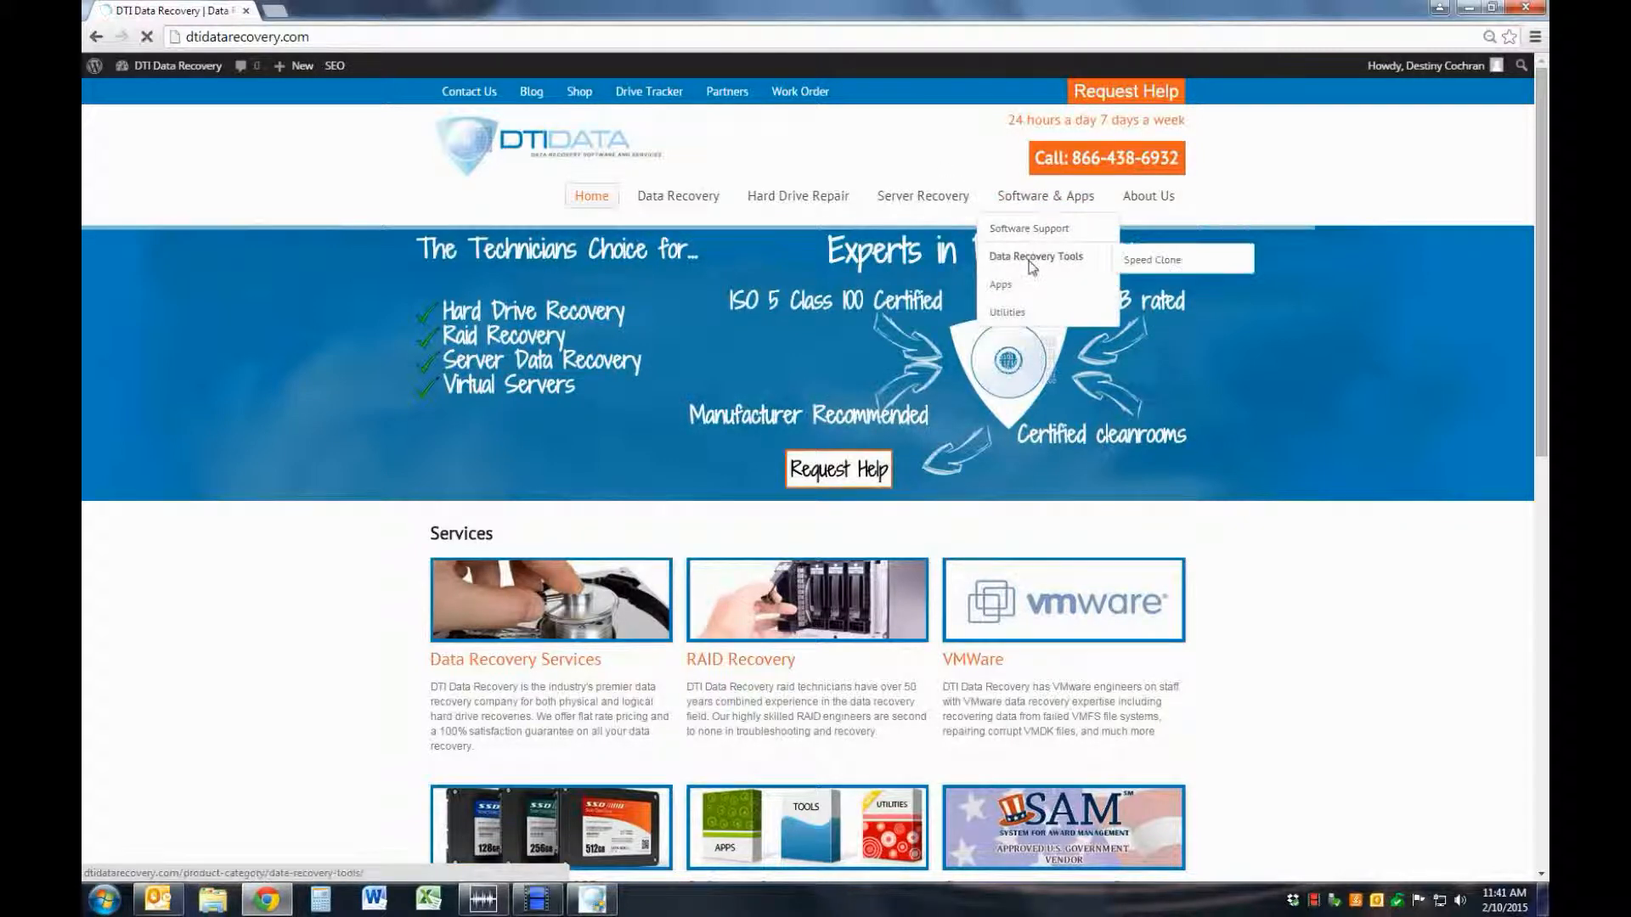
pyautogui.click(1034, 256)
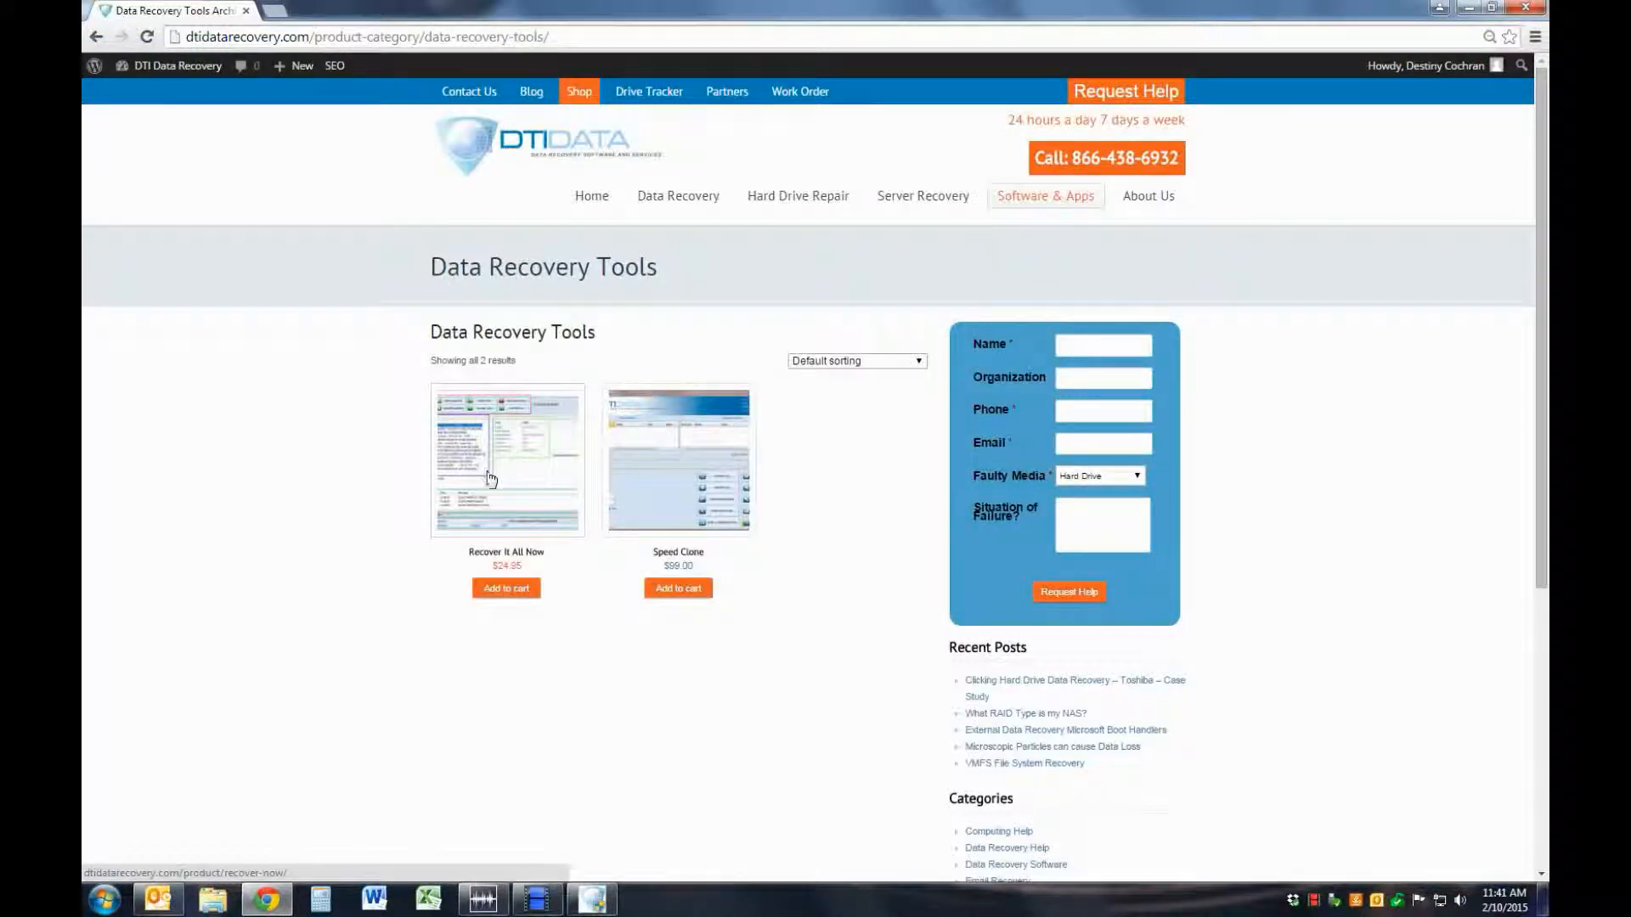
pyautogui.click(506, 460)
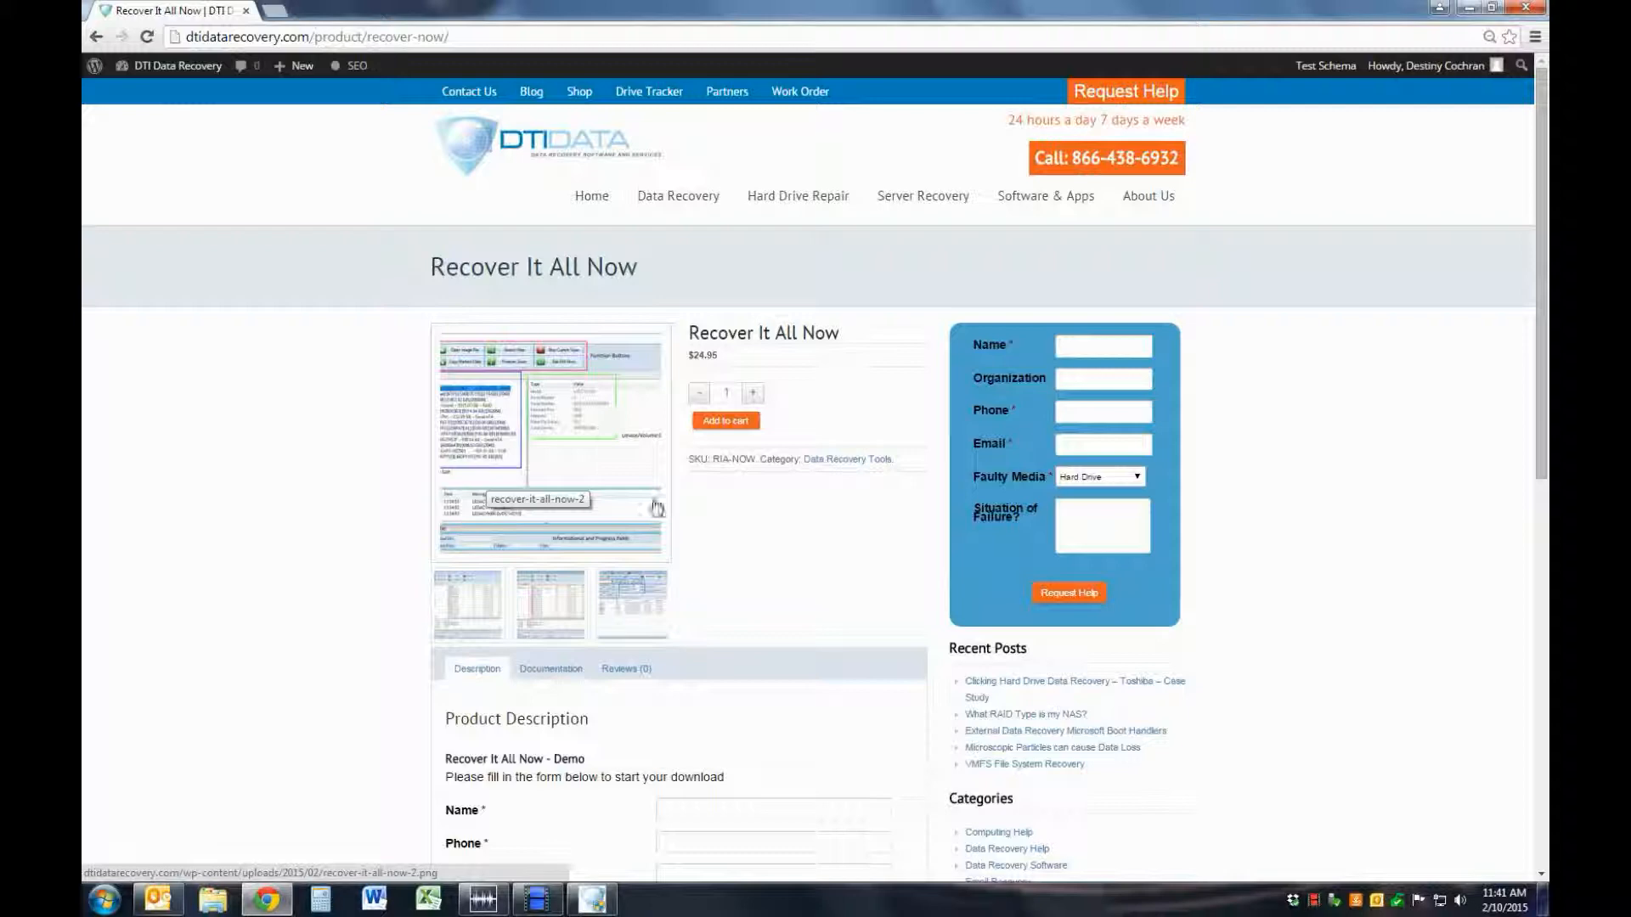
pyautogui.scroll(-3)
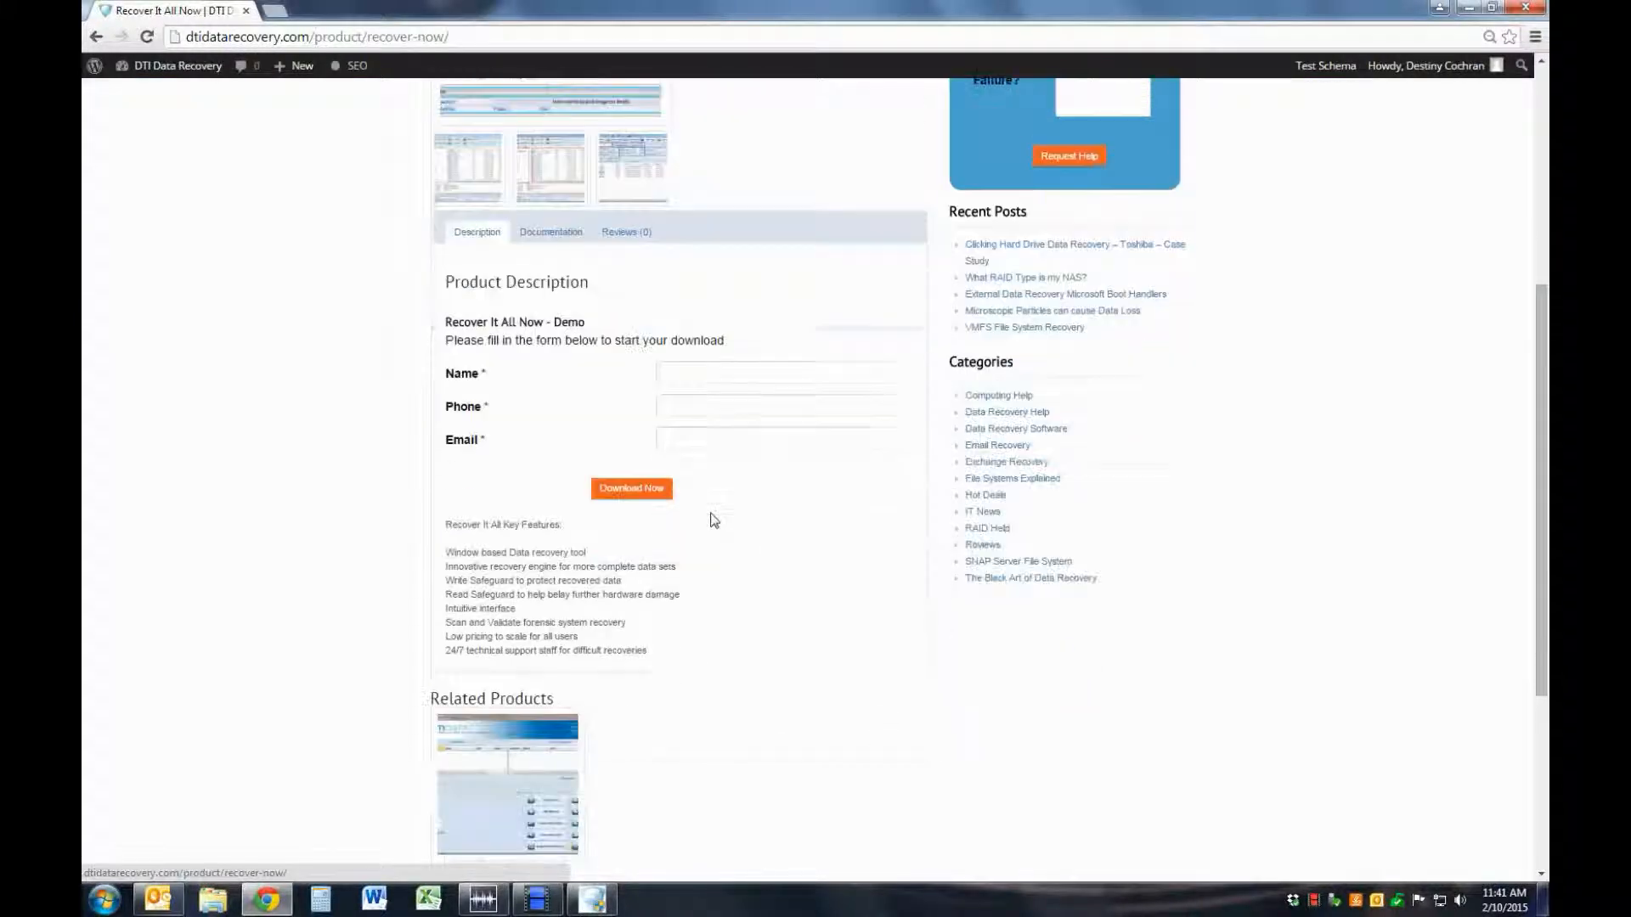
pyautogui.scroll(3)
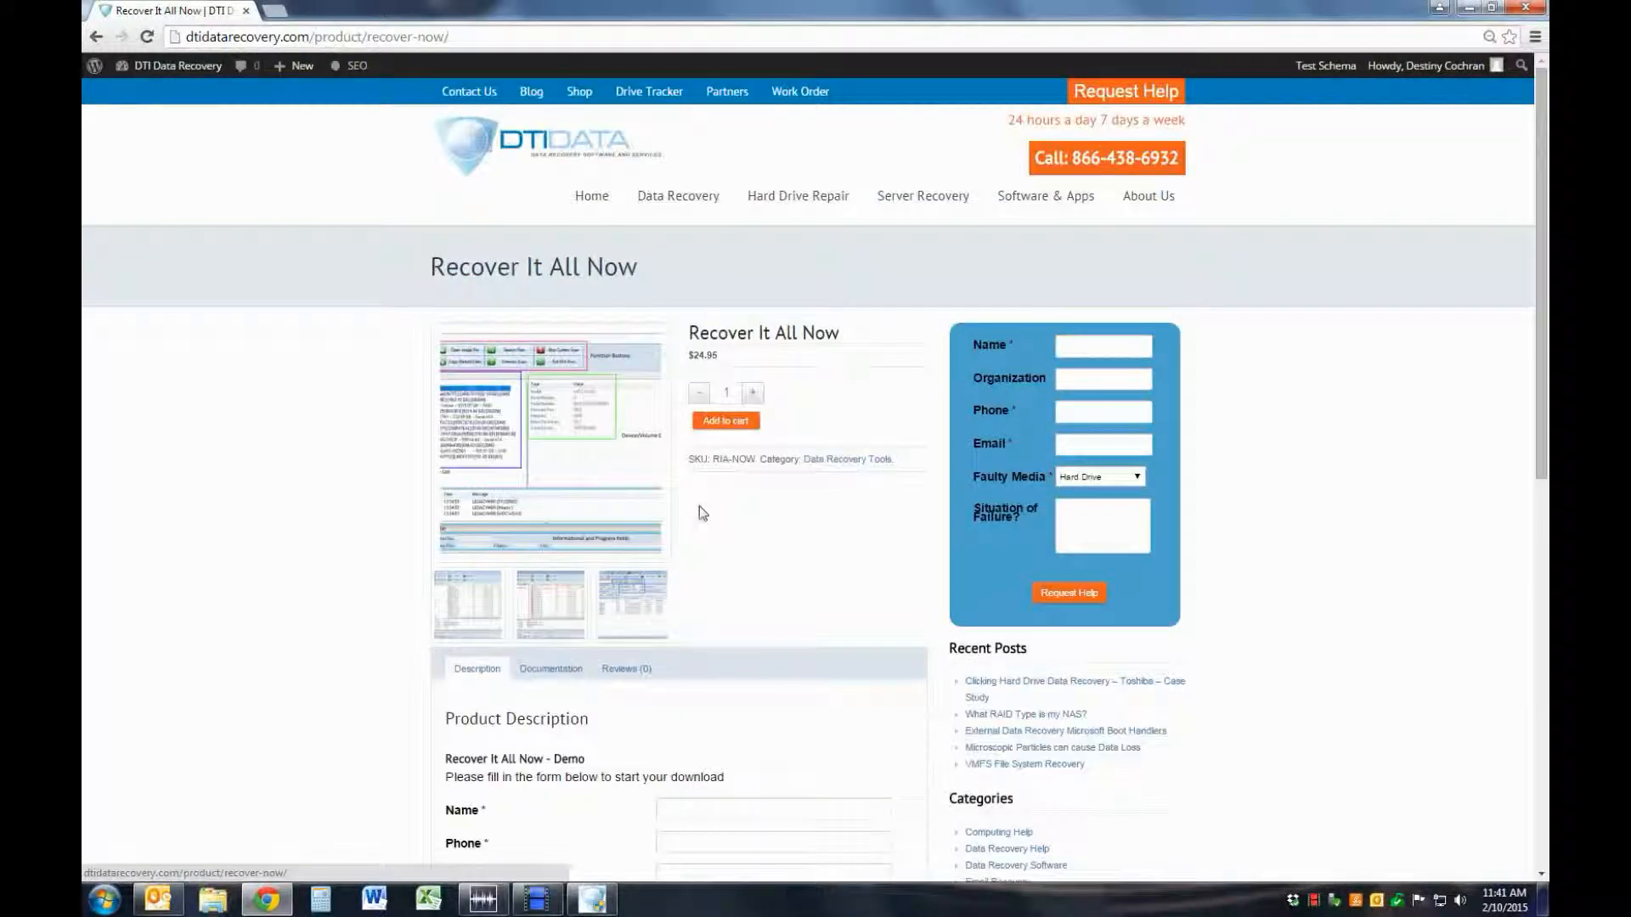
pyautogui.moveTo(1092, 171)
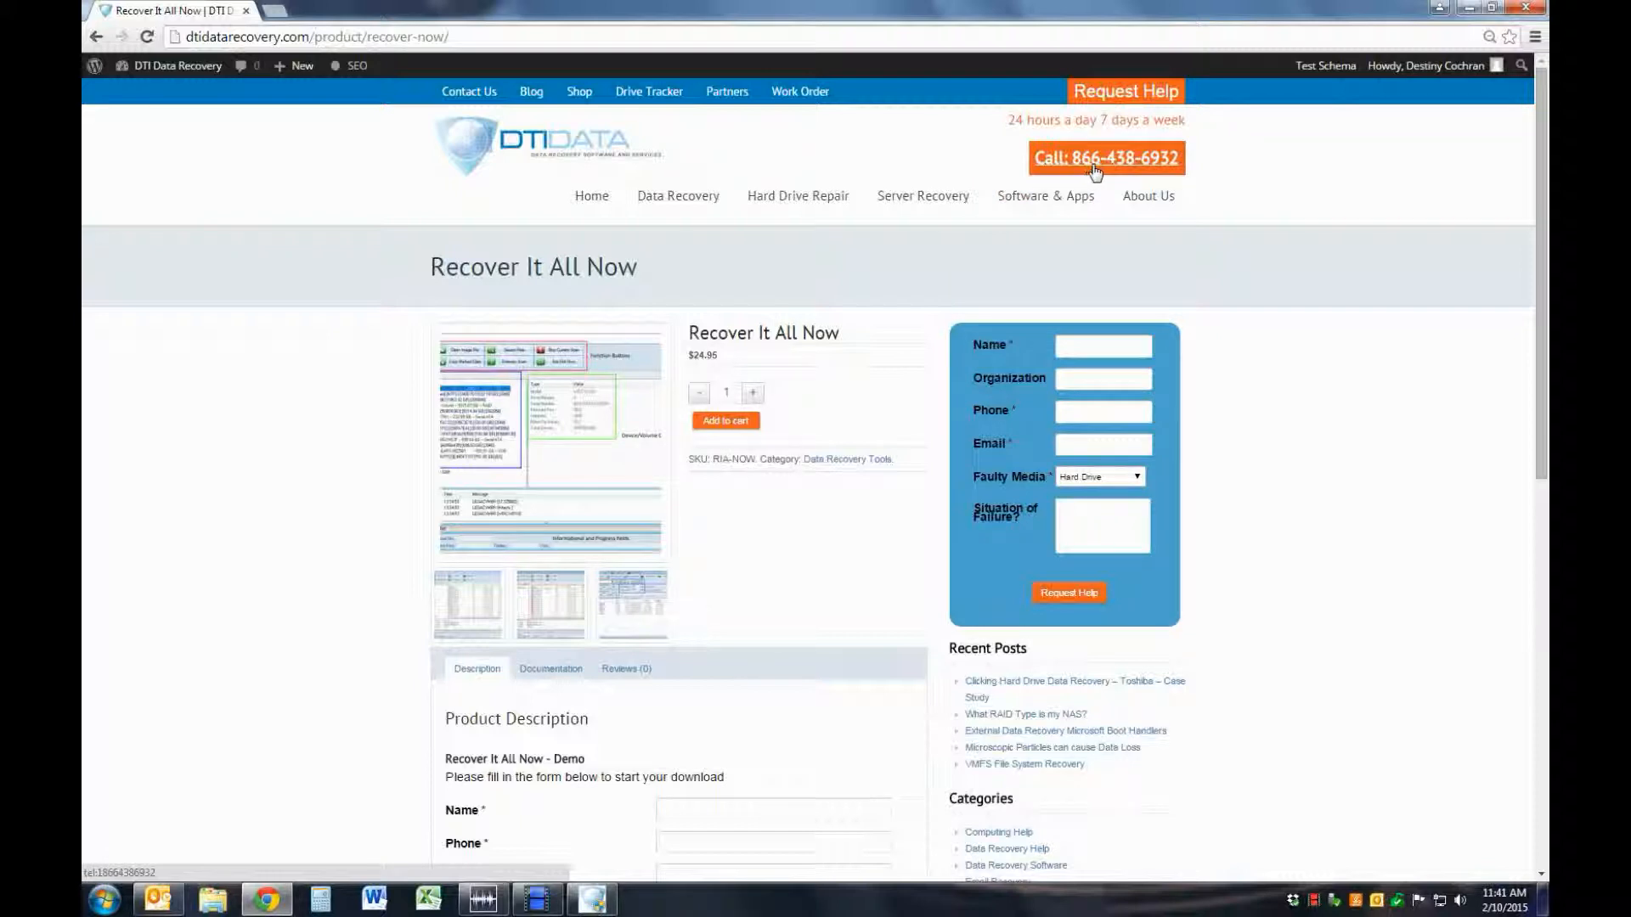
pyautogui.moveTo(1167, 169)
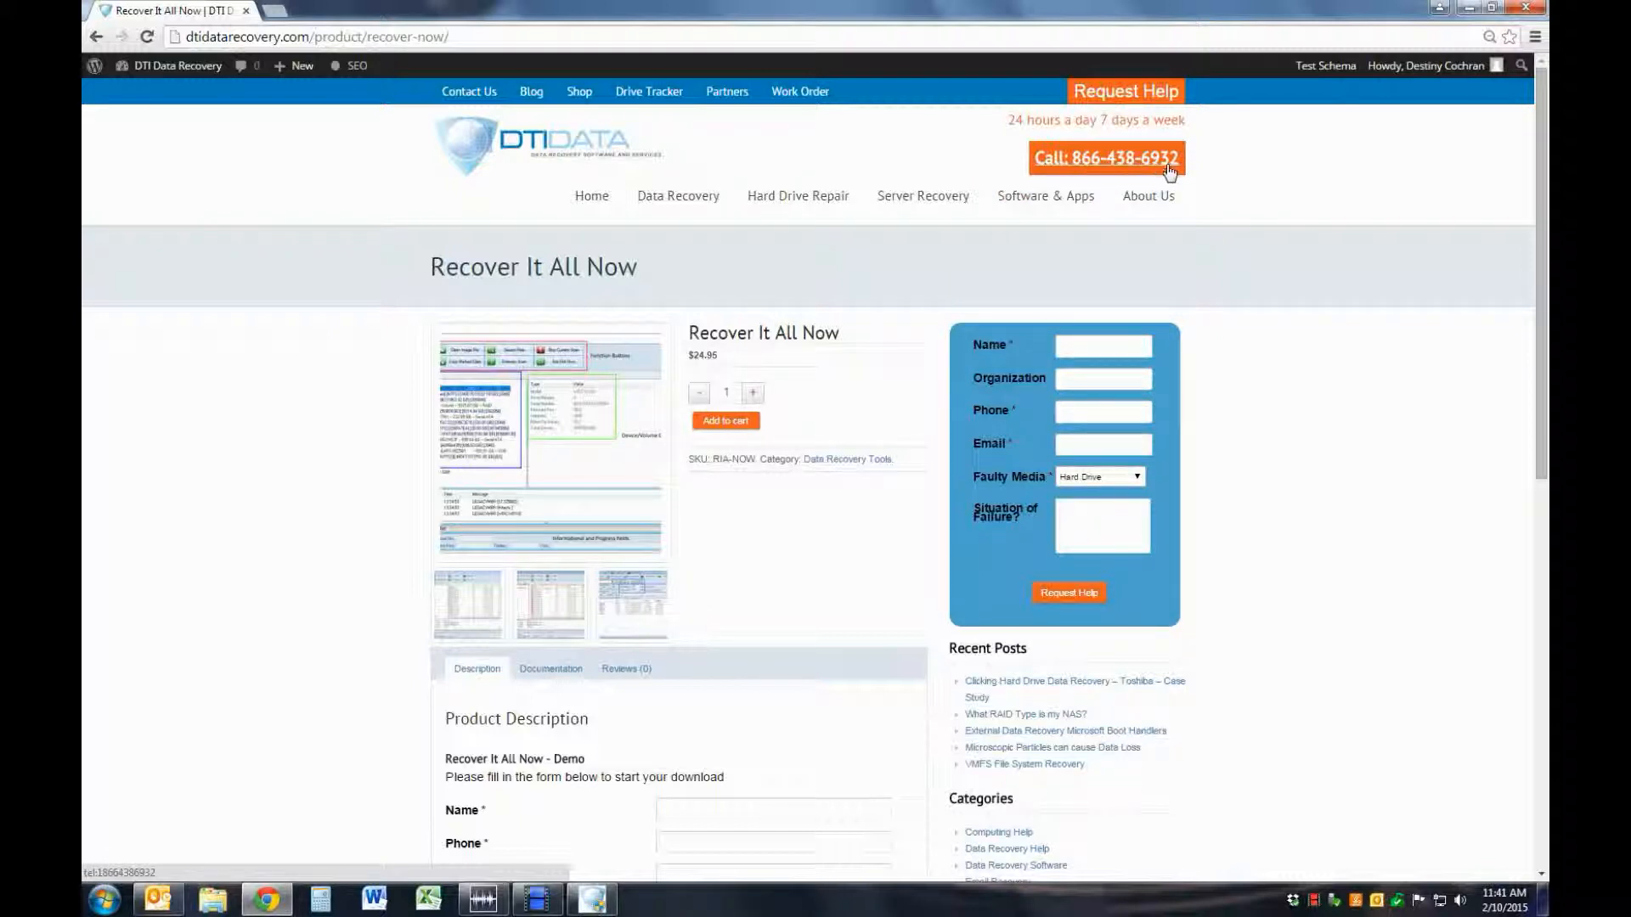